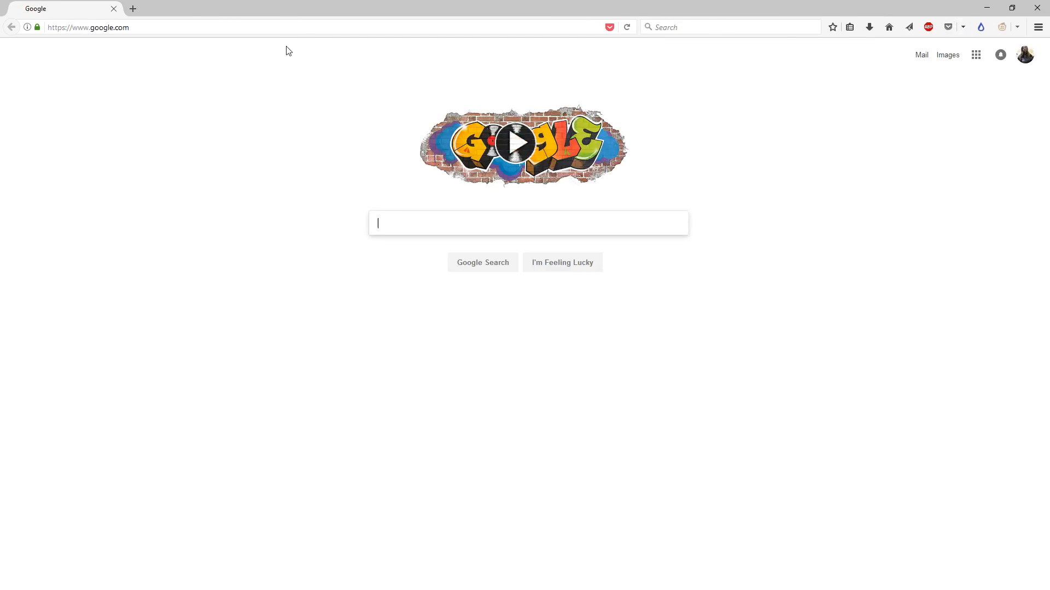
Search Google for 'freenas', visit the official freenas.org result, and close Firefox
{"action": "type", "text": "freenas"}
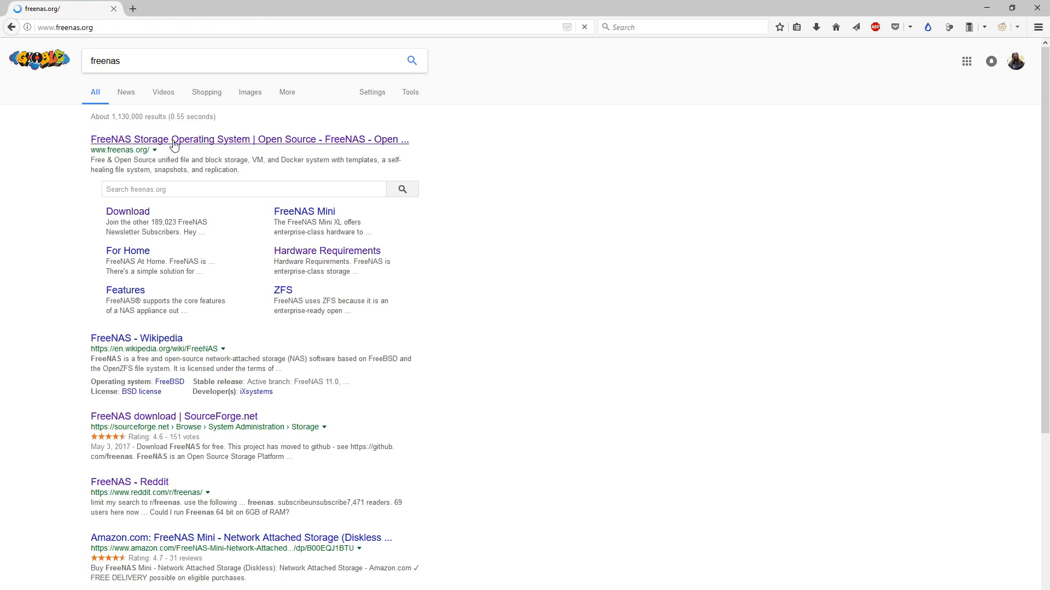
{"action": "left_click", "coordinate": [249, 139]}
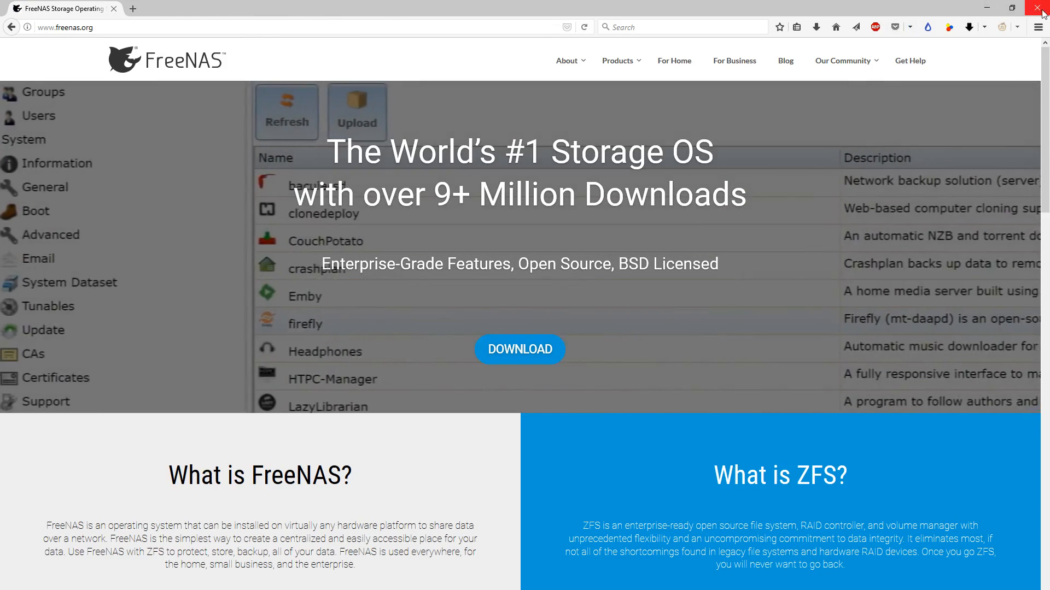
{"action": "left_click", "coordinate": [1042, 7]}
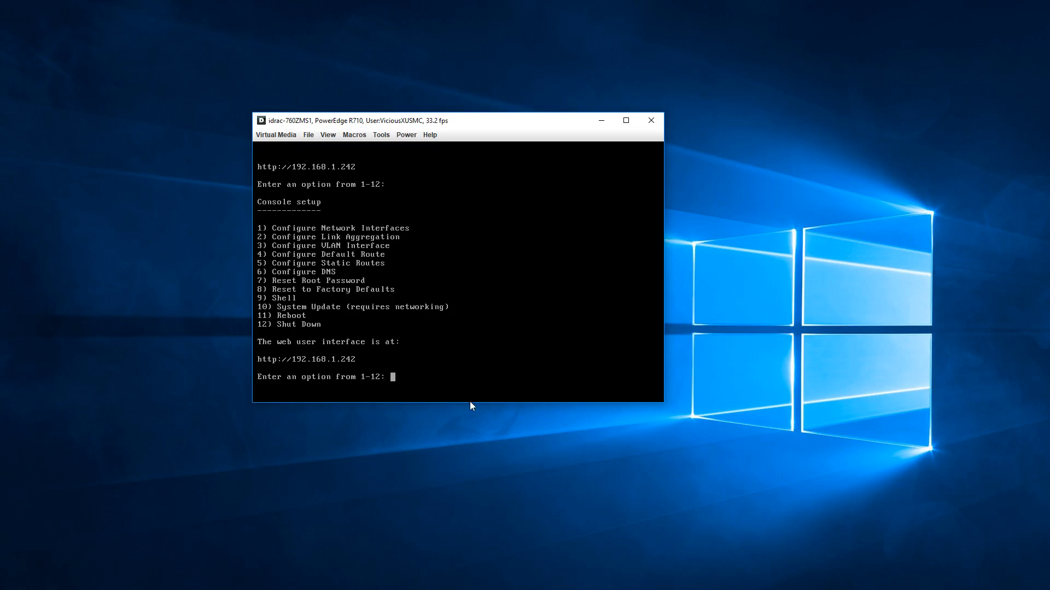
{"action": "mouse_move", "coordinate": [306, 377]}
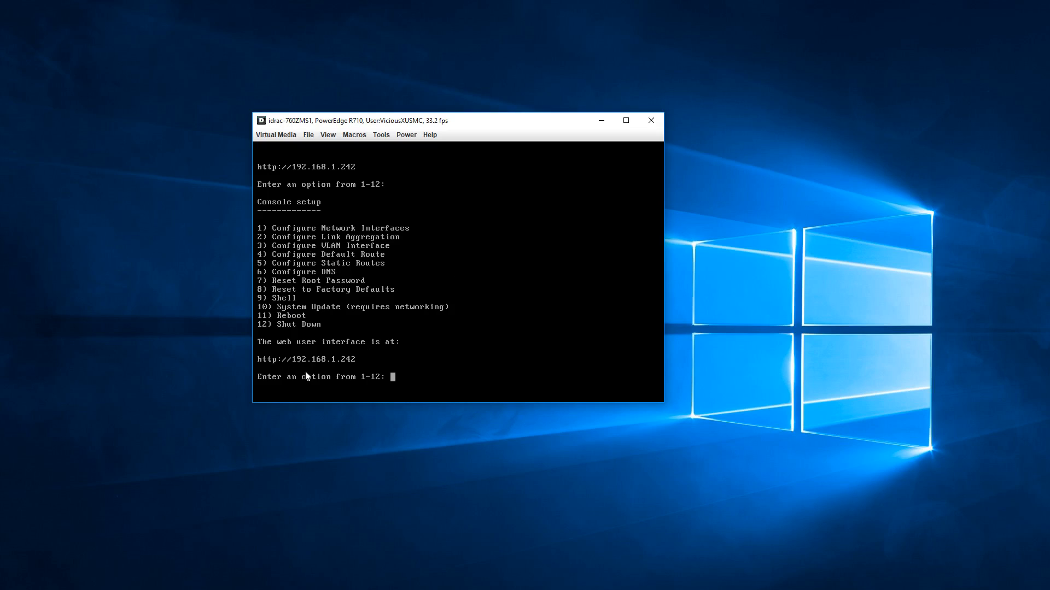
{"action": "mouse_move", "coordinate": [360, 366]}
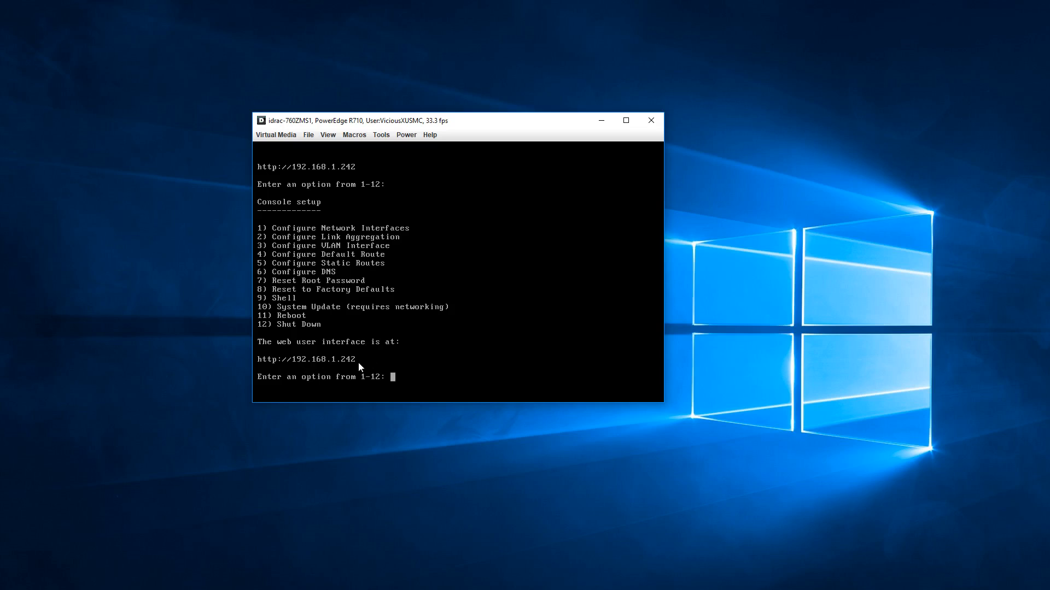
{"action": "mouse_move", "coordinate": [424, 374]}
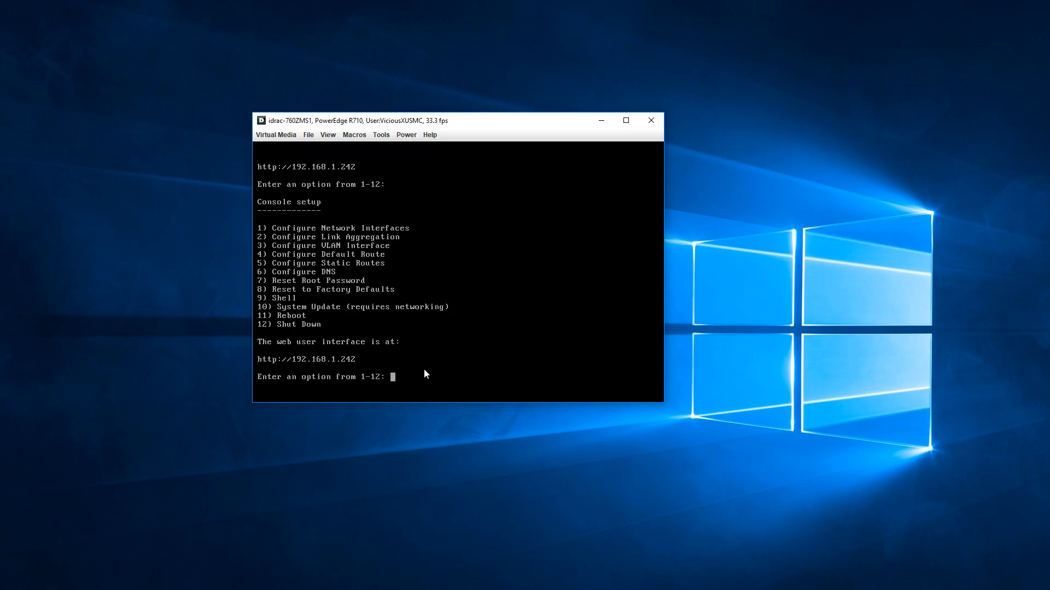
{"action": "mouse_move", "coordinate": [270, 196]}
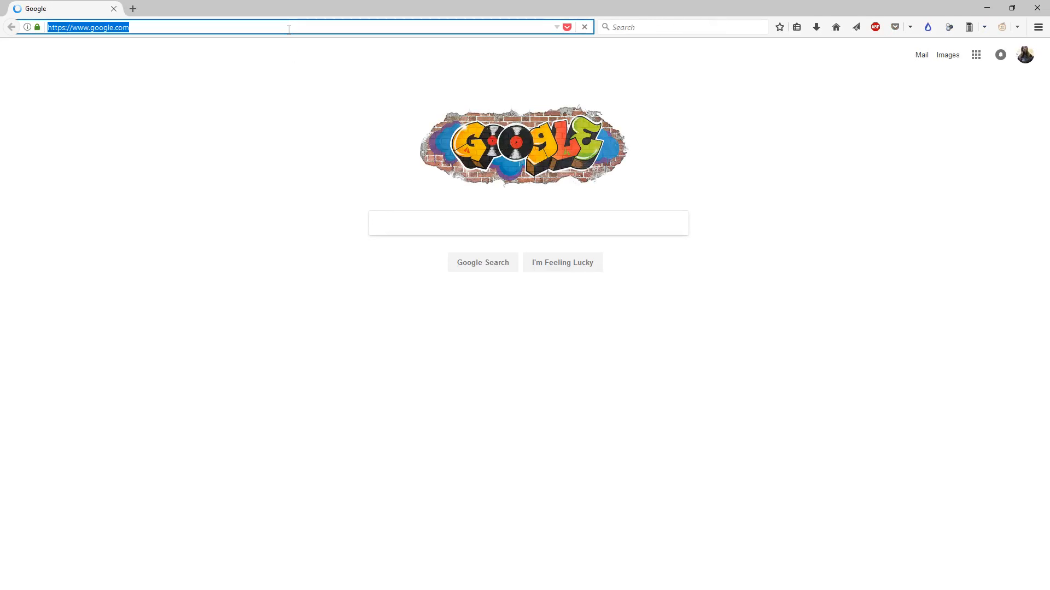
Load the FreeNAS web interface at 192.168.1.242 and show System > Information
{"action": "type", "text": "192.168.1.1/"}
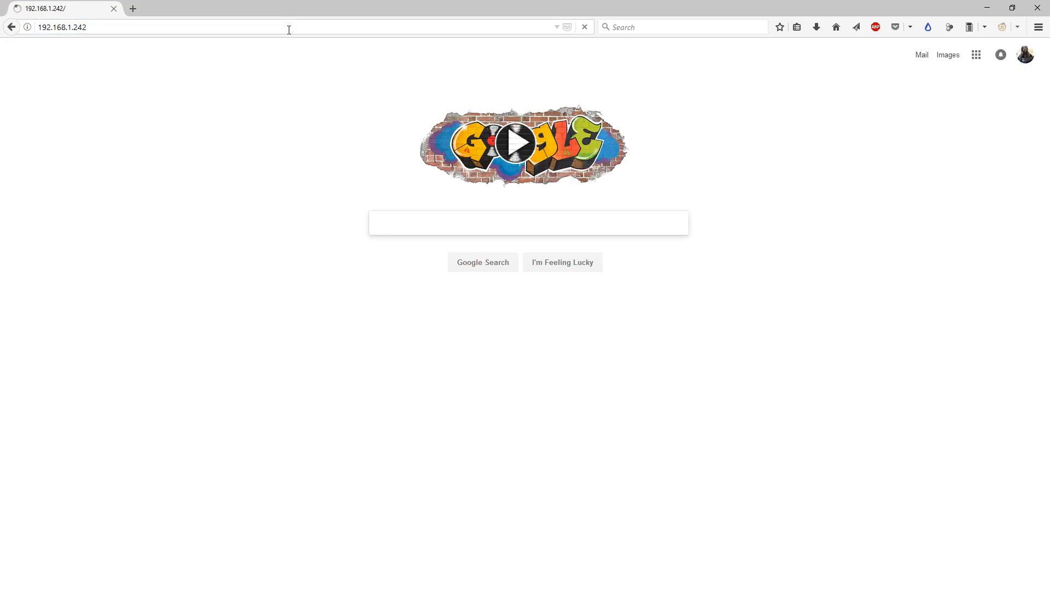
{"action": "key", "text": "Return"}
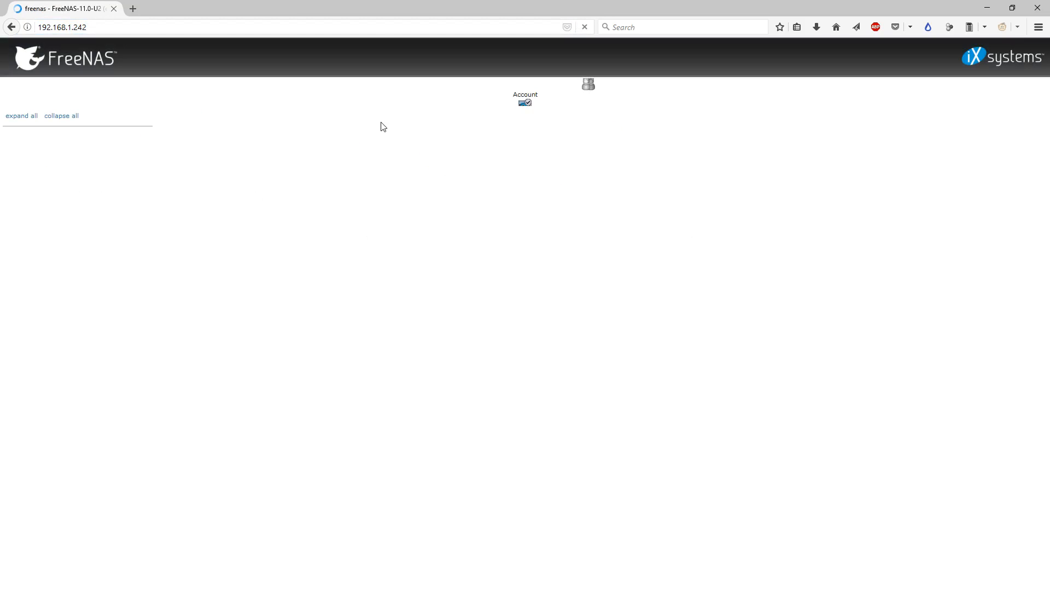
{"action": "left_click", "coordinate": [58, 92]}
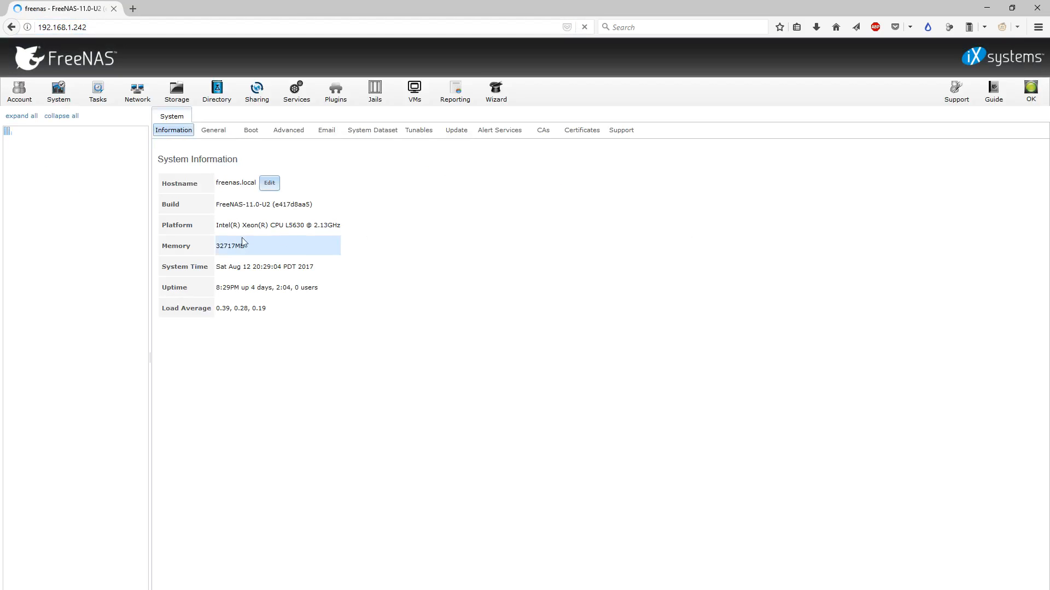
{"action": "left_click", "coordinate": [21, 115]}
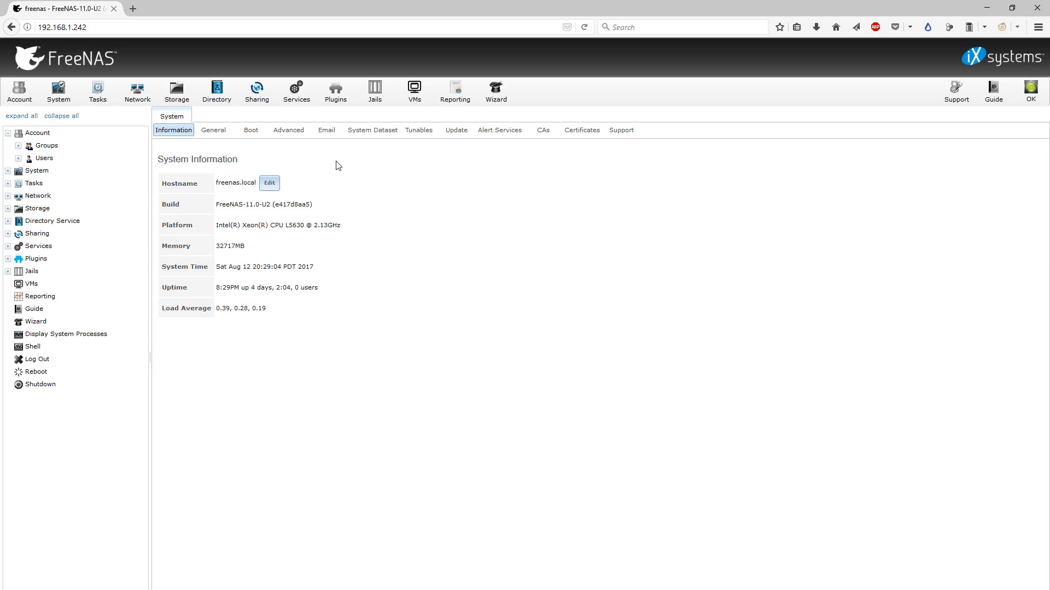
{"action": "mouse_move", "coordinate": [229, 112]}
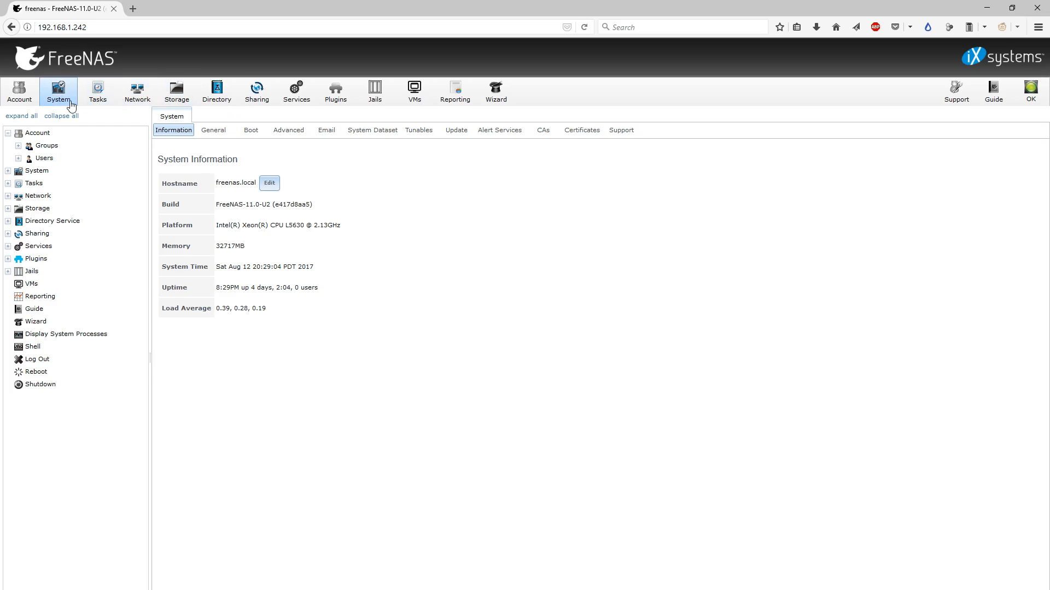
{"action": "mouse_move", "coordinate": [570, 68]}
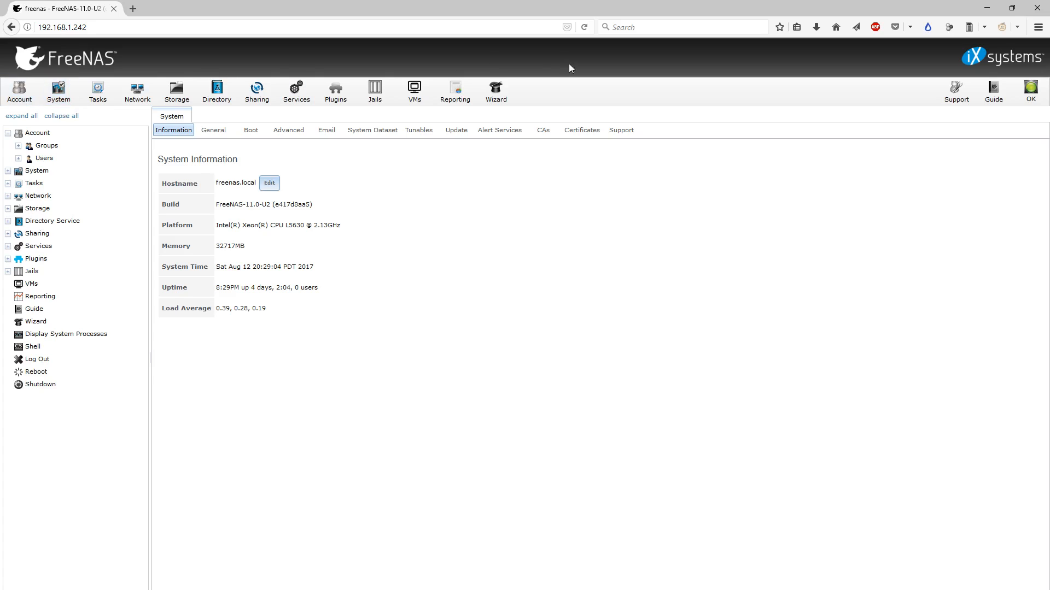
{"action": "mouse_move", "coordinate": [176, 92]}
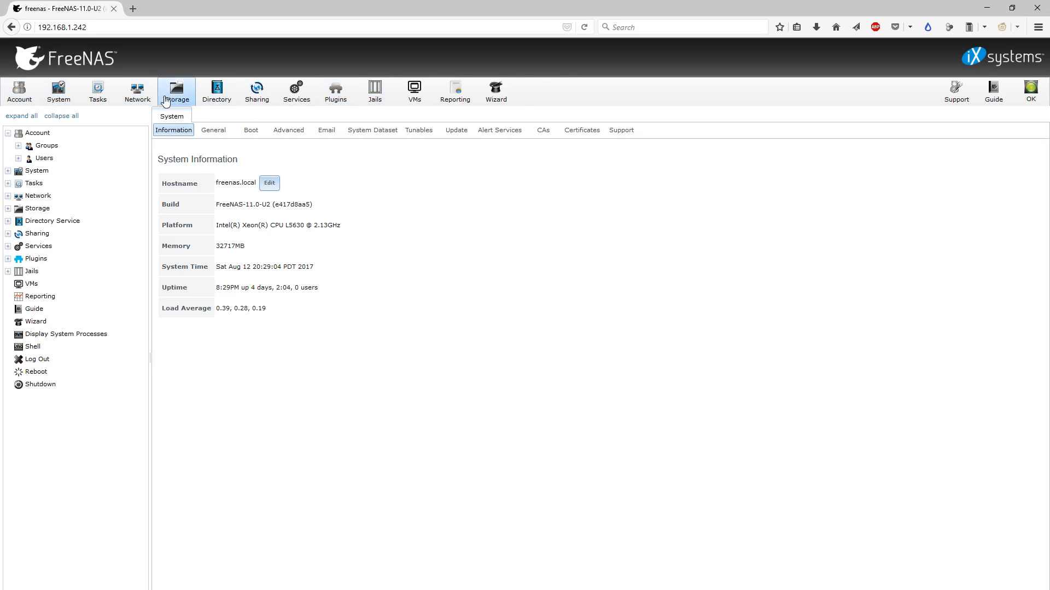
Show Network > Global Configuration, select hostname freenas and ping it from Command Prompt
{"action": "left_click", "coordinate": [137, 91]}
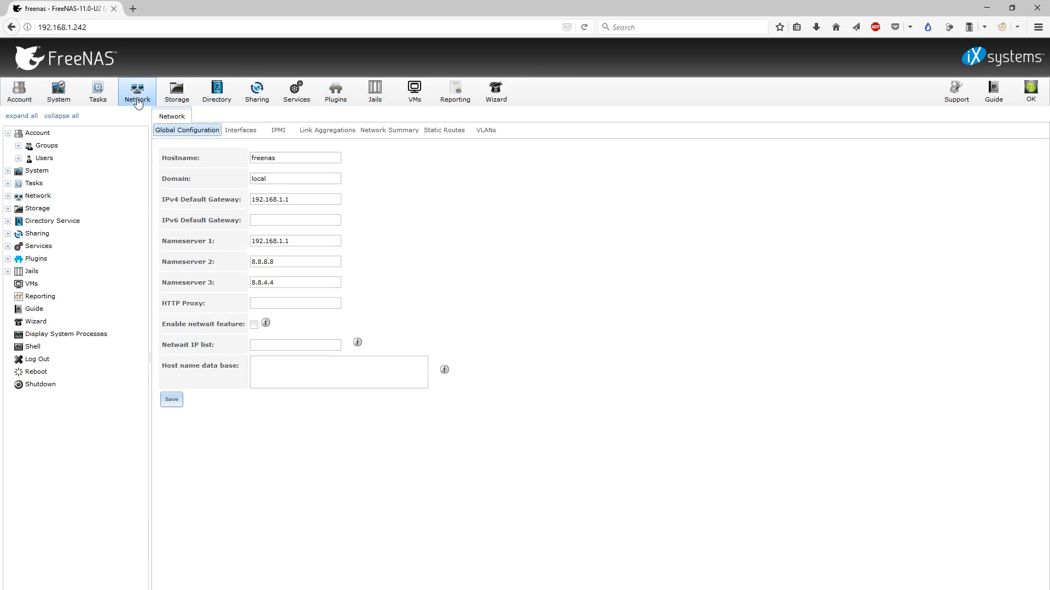
{"action": "left_click", "coordinate": [295, 157]}
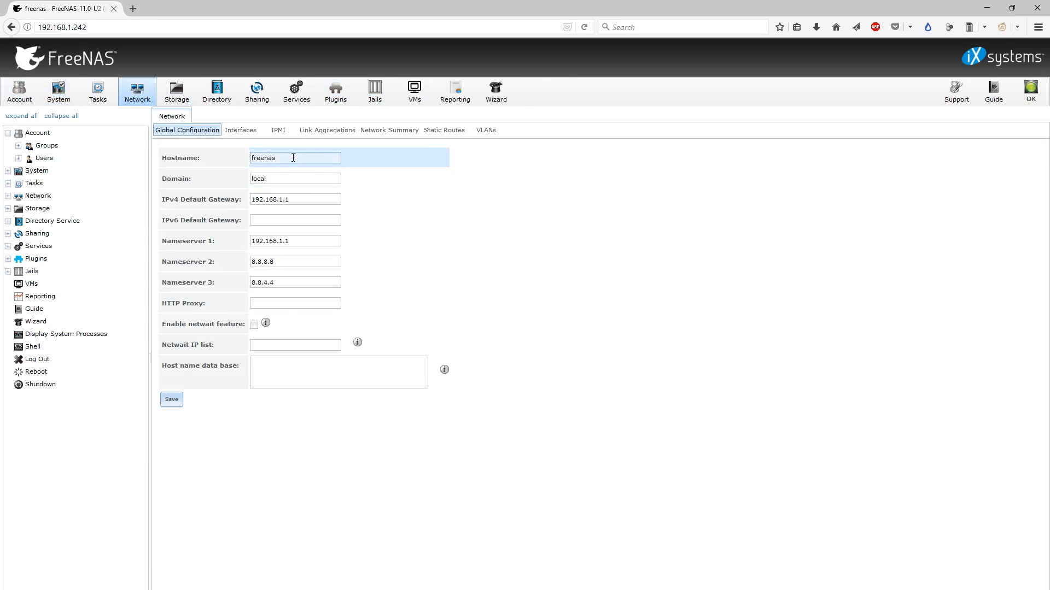
{"action": "triple_click", "coordinate": [294, 157]}
{"action": "type", "text": "ping freenas"}
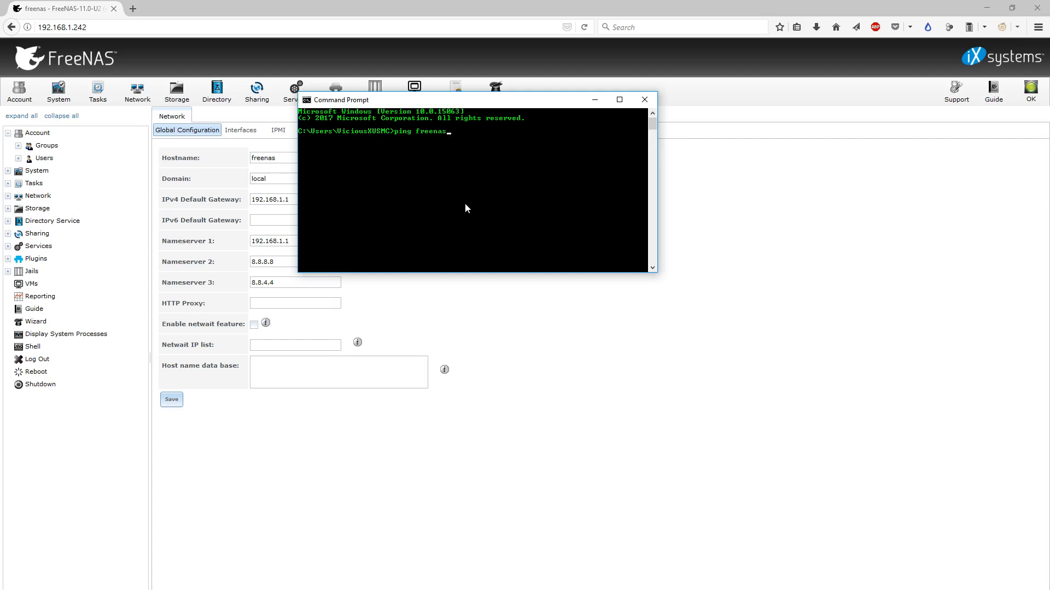
{"action": "key", "text": "Return"}
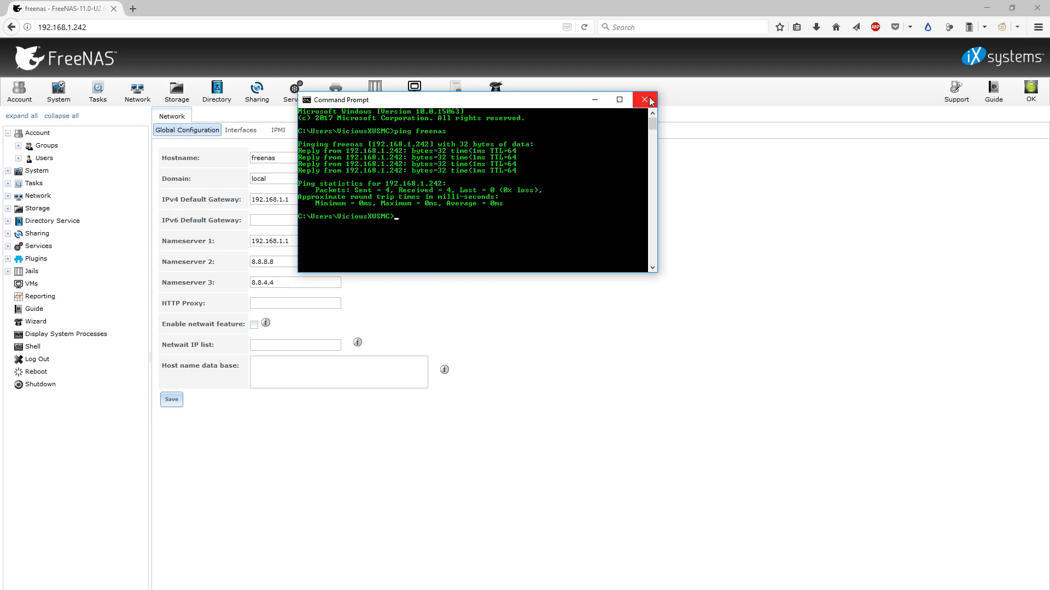
Close the ping window and select the IPv4 default gateway 192.168.1.1
{"action": "left_click", "coordinate": [646, 99]}
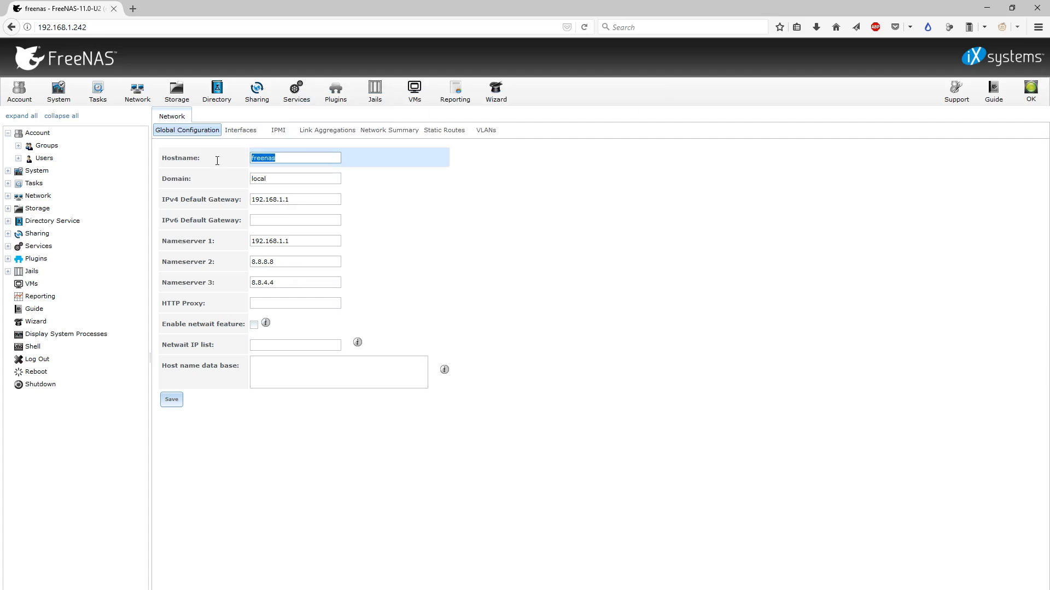
{"action": "left_click", "coordinate": [294, 199]}
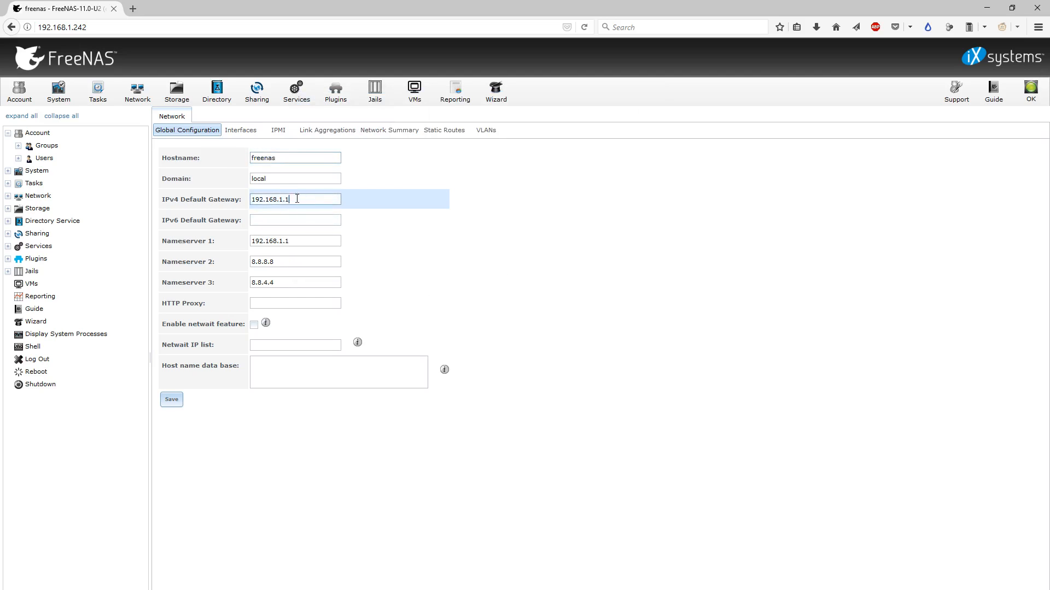
{"action": "triple_click", "coordinate": [278, 199]}
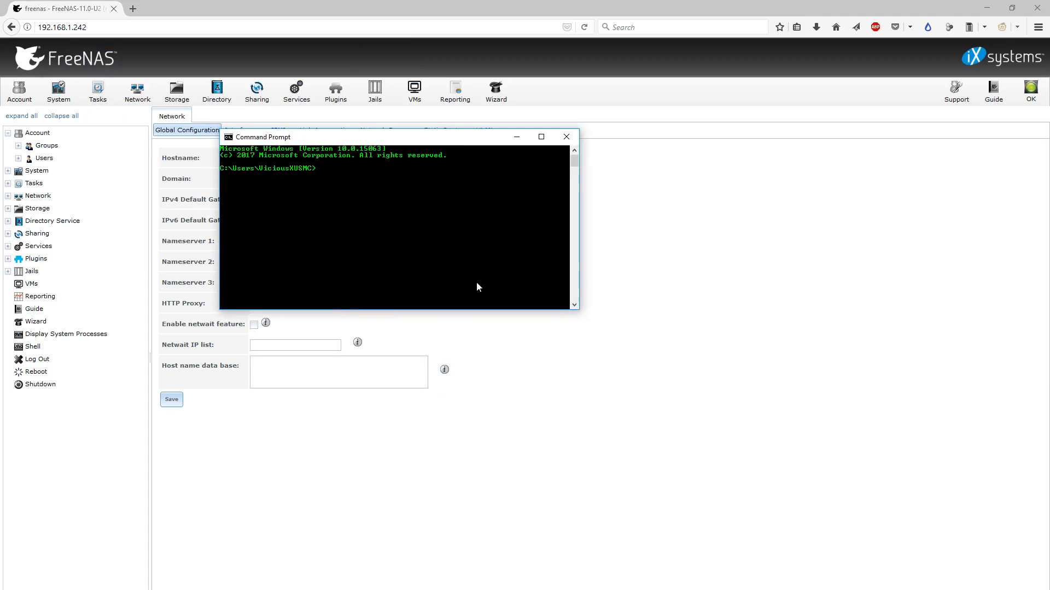
{"action": "mouse_move", "coordinate": [442, 241]}
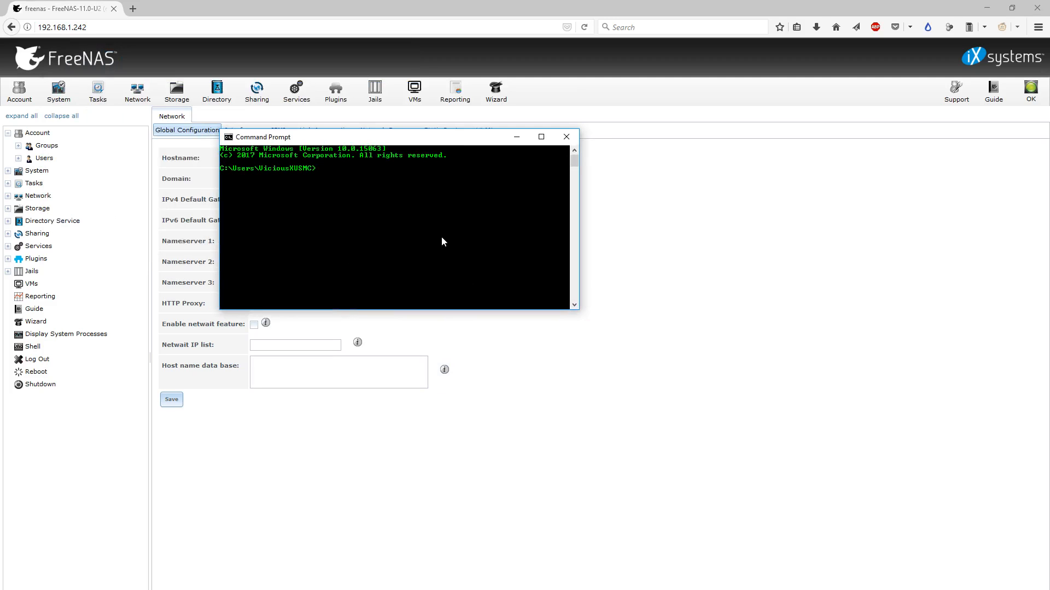
Run ipconfig to check the PC's 192.168.1.4 address and gateway, then close Command Prompt
{"action": "type", "text": "ipconfig"}
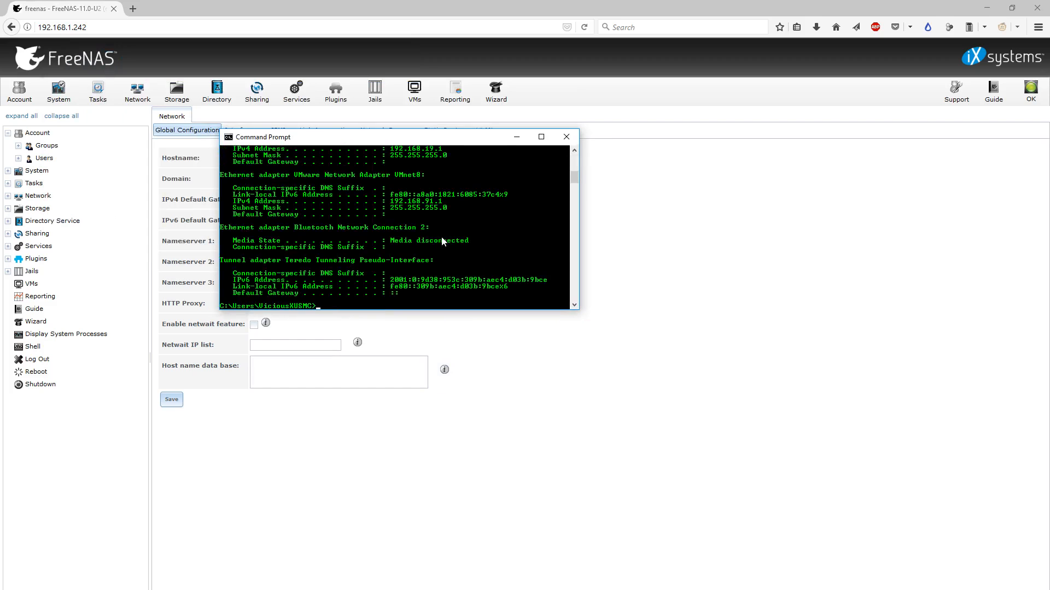
{"action": "scroll", "scroll_direction": "up", "scroll_amount": 3}
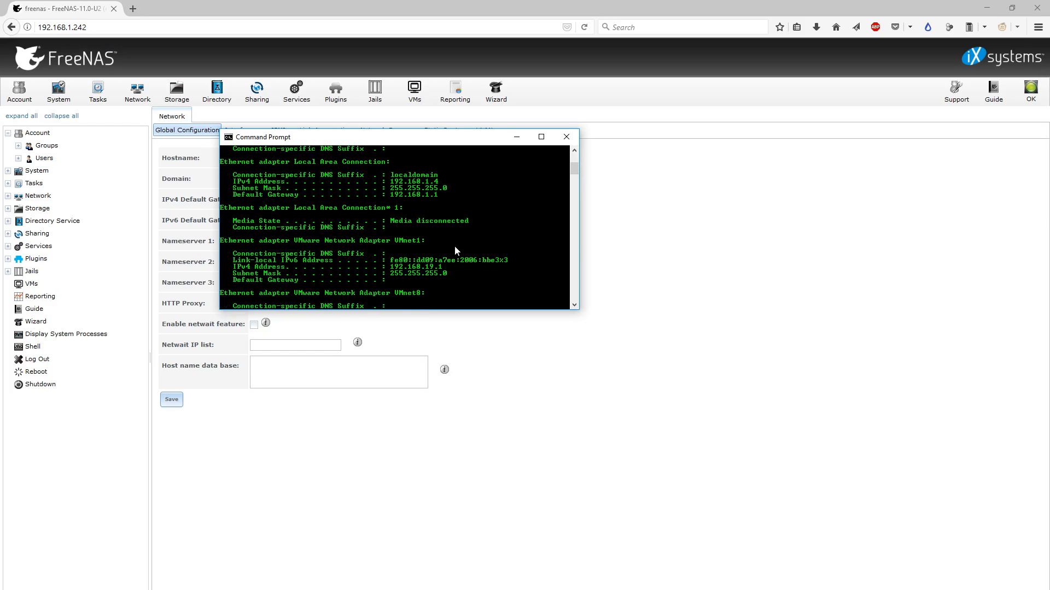
{"action": "scroll", "scroll_direction": "up", "scroll_amount": 3}
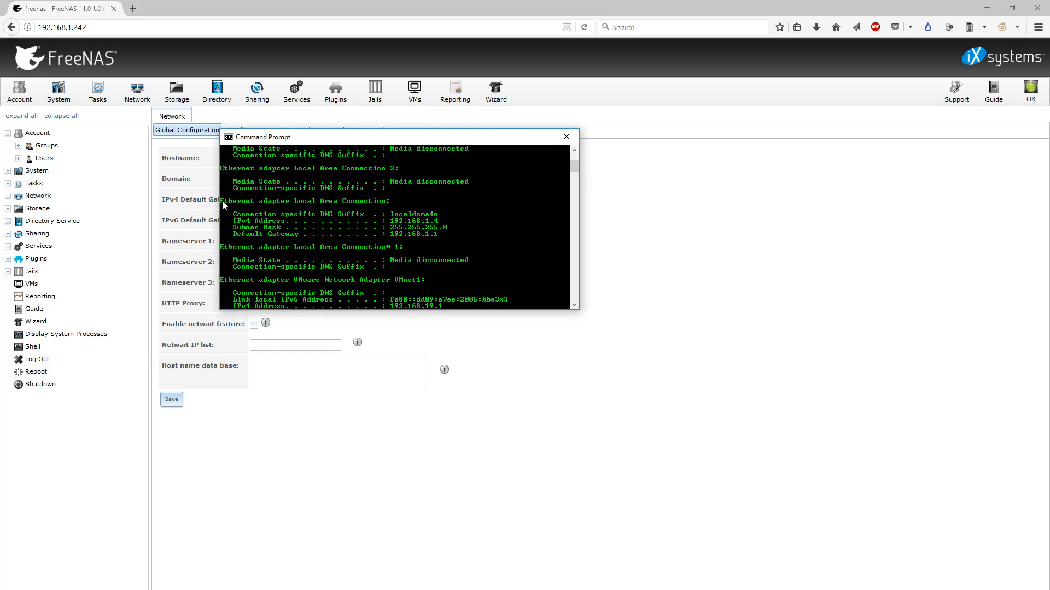
{"action": "mouse_move", "coordinate": [412, 237]}
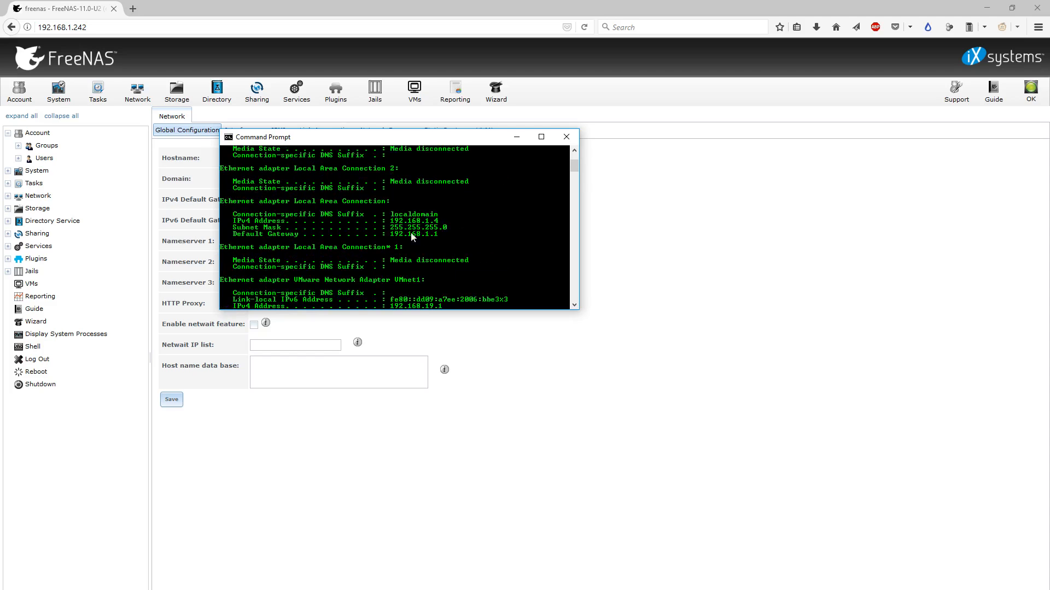
{"action": "mouse_move", "coordinate": [394, 240]}
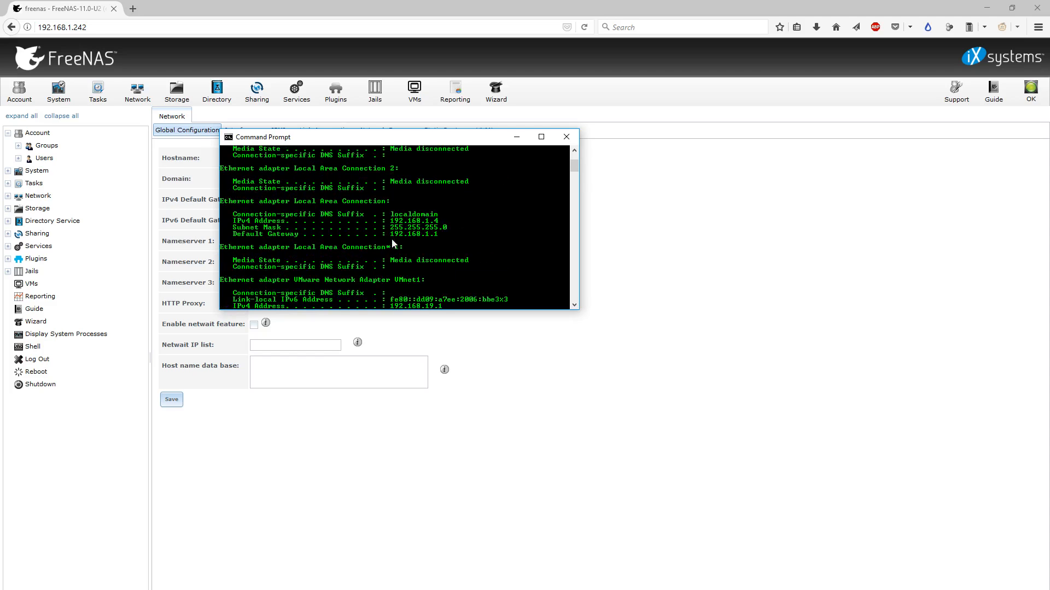
{"action": "mouse_move", "coordinate": [429, 244]}
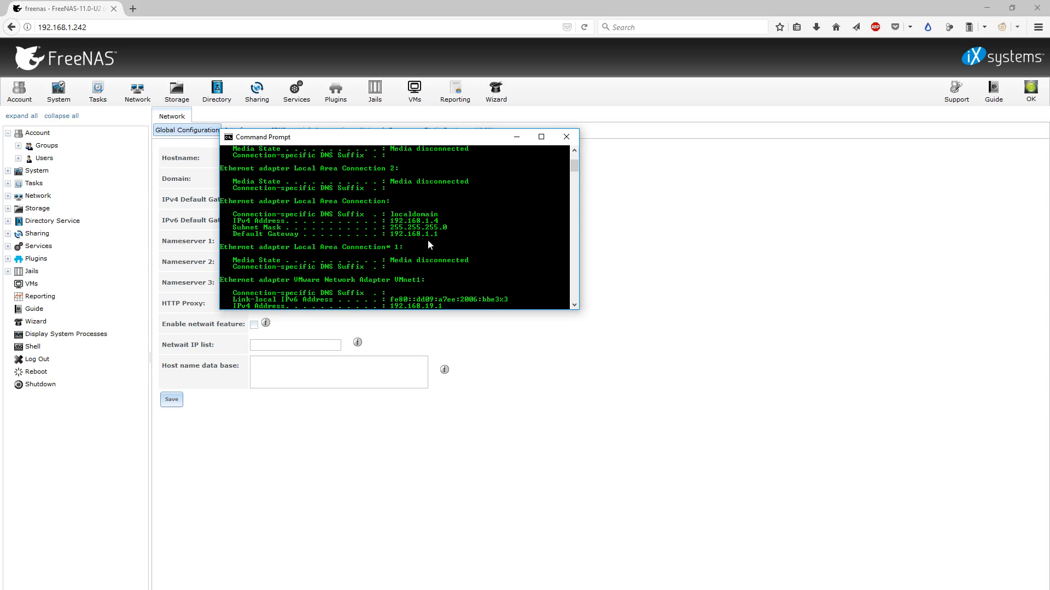
{"action": "mouse_move", "coordinate": [565, 138]}
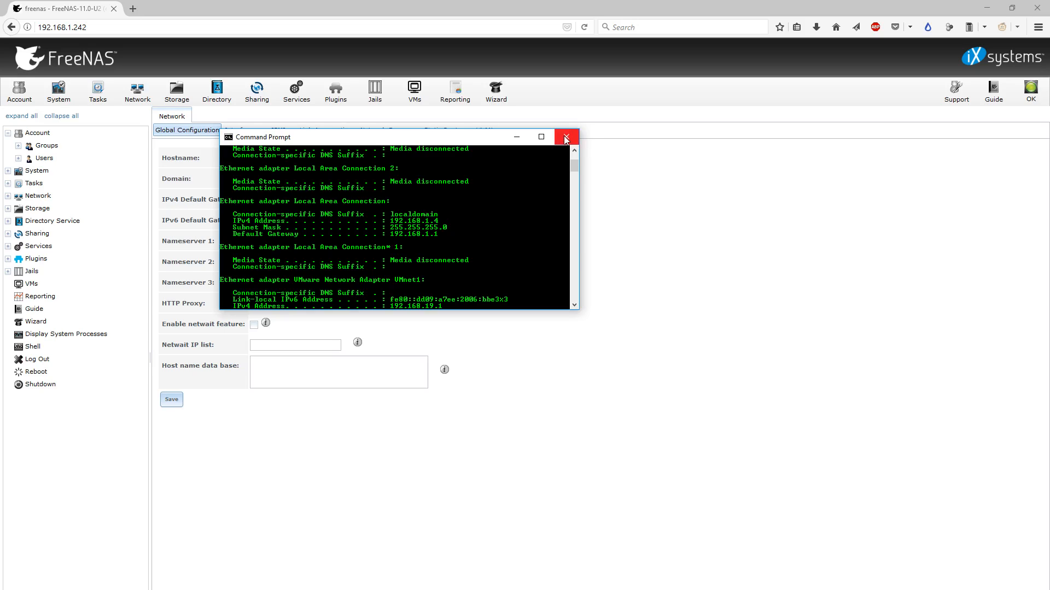
{"action": "left_click", "coordinate": [565, 136]}
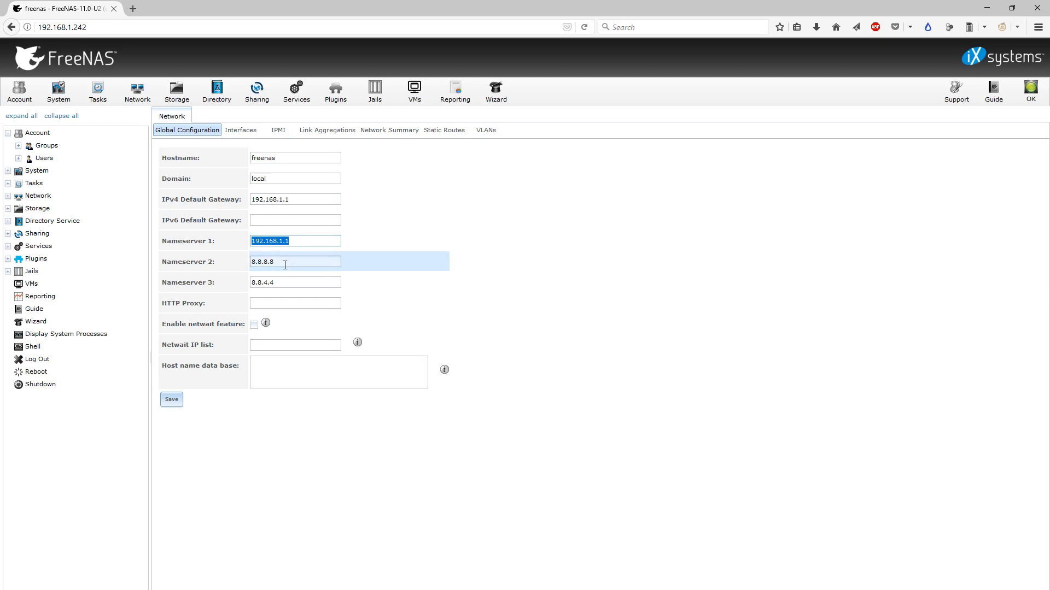
Select the Nameserver 1 (192.168.1.1) and Nameserver 2 (8.8.8.8) values
{"action": "left_click", "coordinate": [270, 240]}
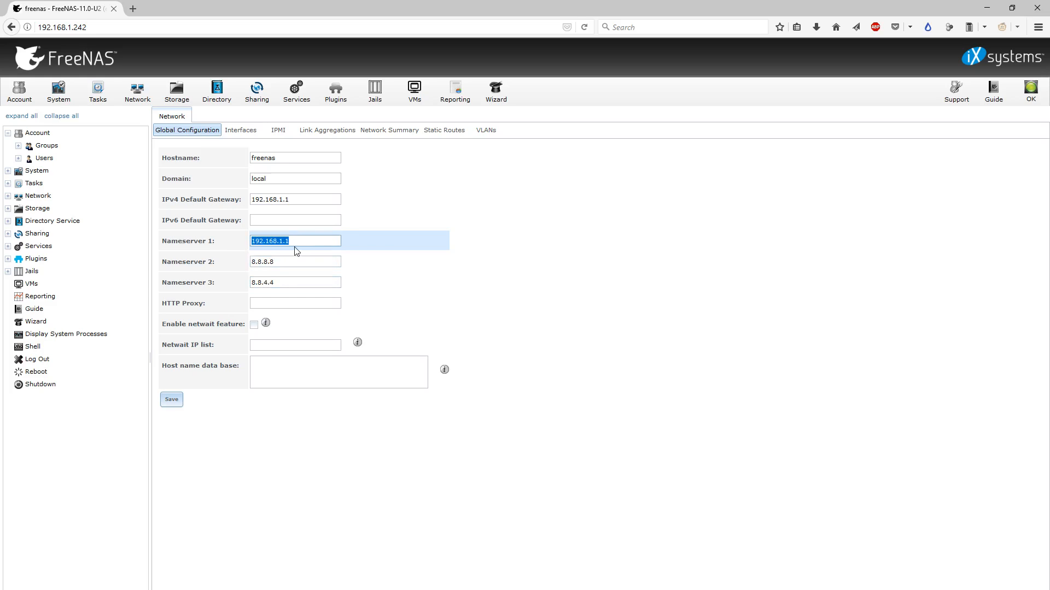
{"action": "left_click", "coordinate": [294, 261]}
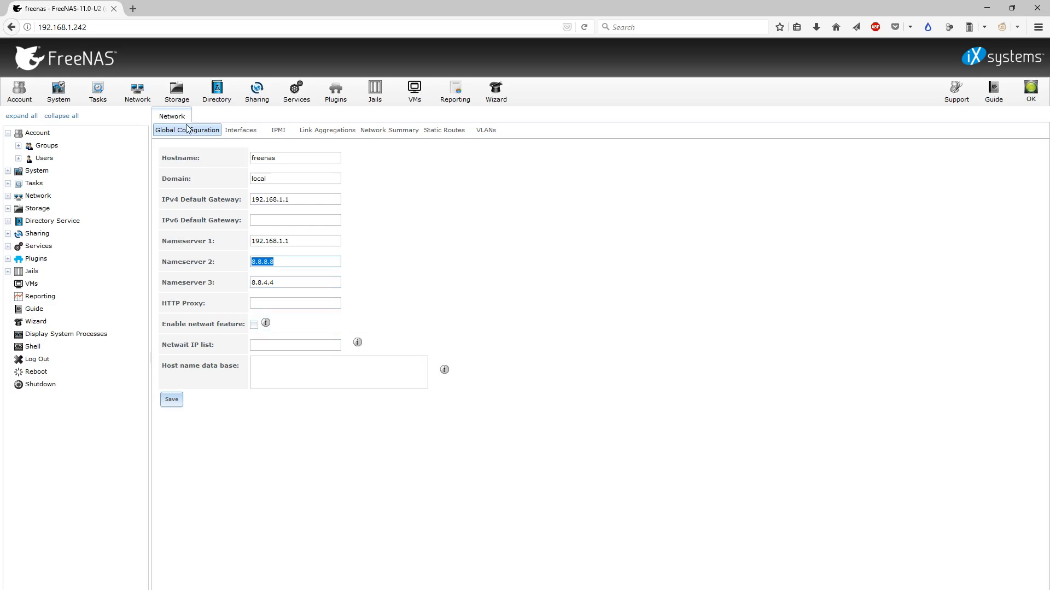
{"action": "mouse_move", "coordinate": [241, 130]}
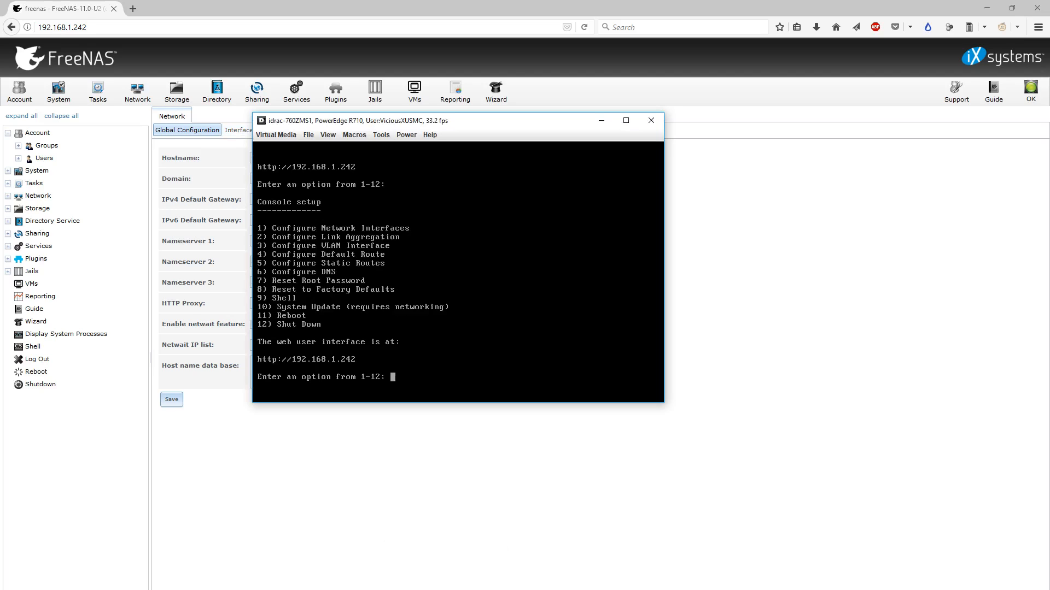
{"action": "mouse_move", "coordinate": [329, 243]}
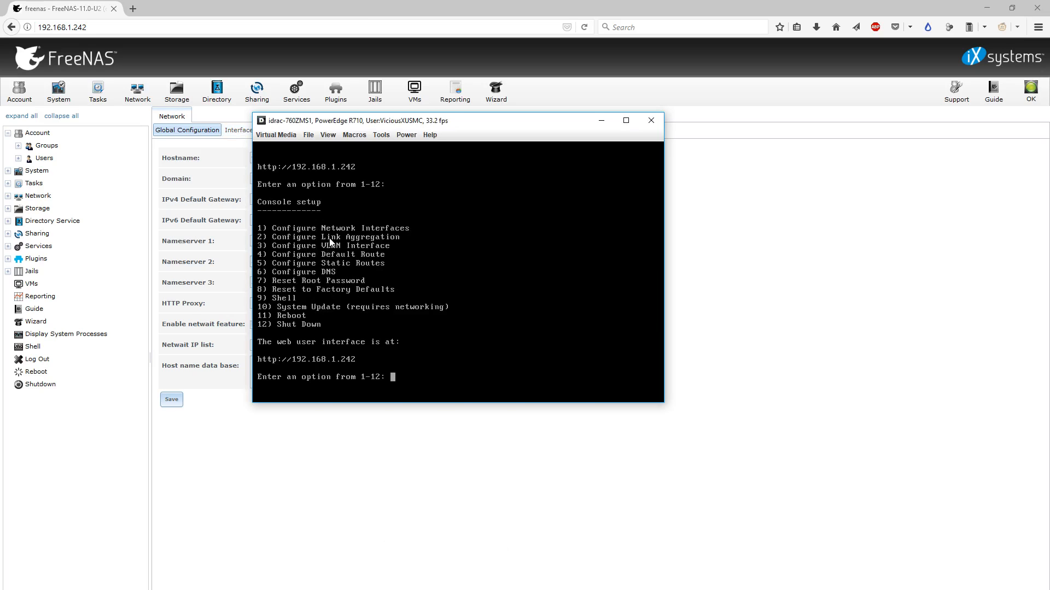
{"action": "mouse_move", "coordinate": [393, 238]}
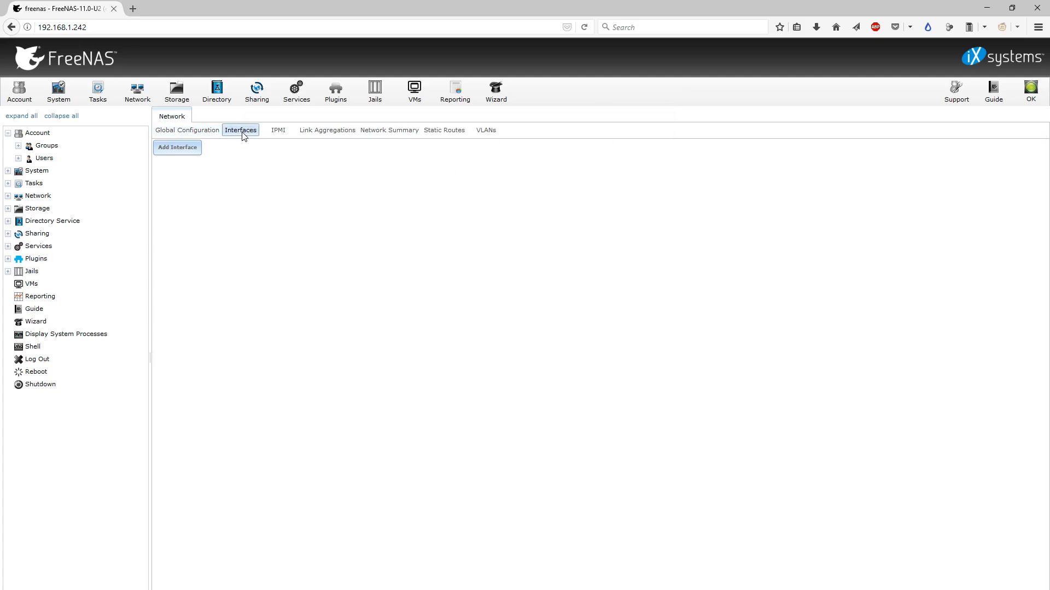
Show Network > Interfaces, view bce0's settings (192.168.1.242/24, DHCP off) and cancel without changes
{"action": "left_click", "coordinate": [241, 131]}
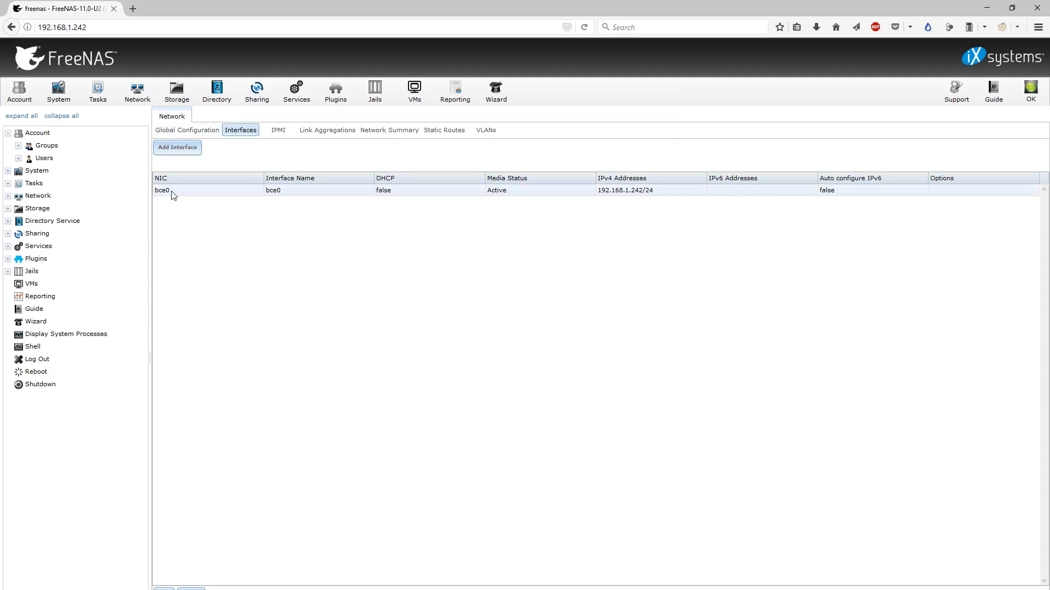
{"action": "double_click", "coordinate": [161, 190]}
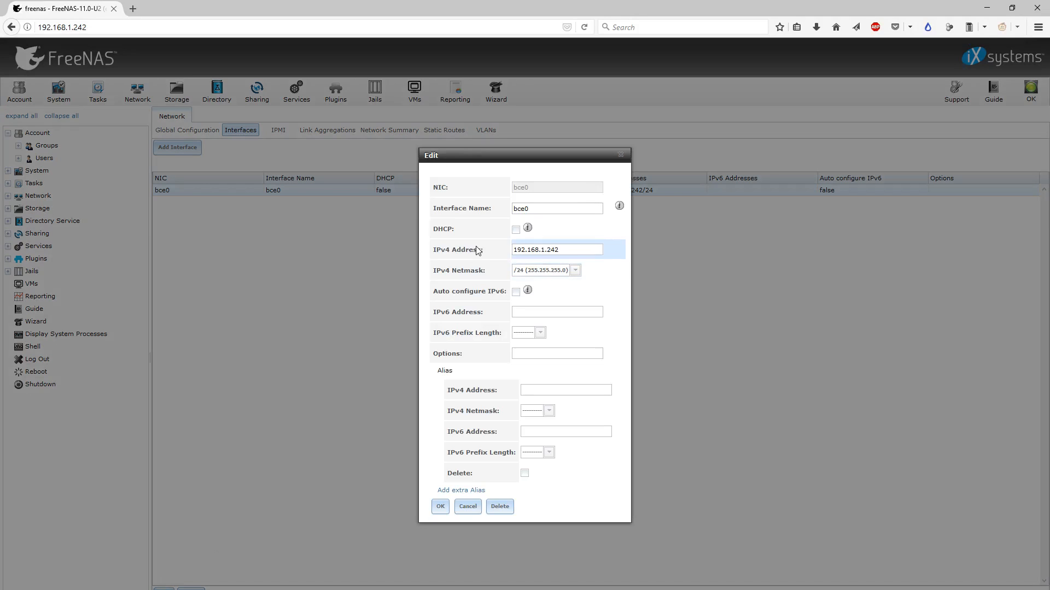
{"action": "mouse_move", "coordinate": [561, 236]}
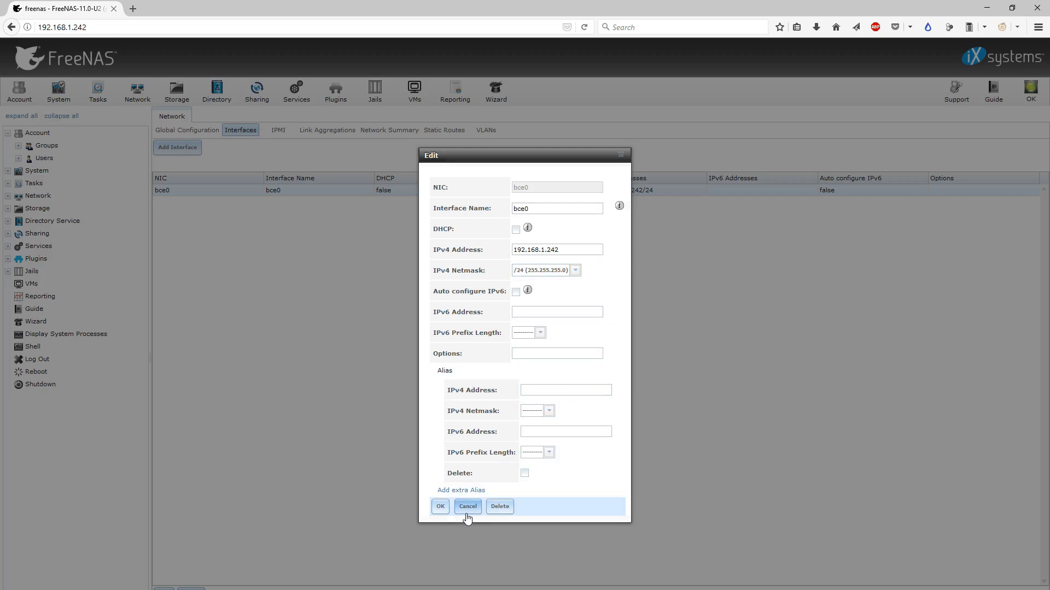
{"action": "left_click", "coordinate": [467, 506]}
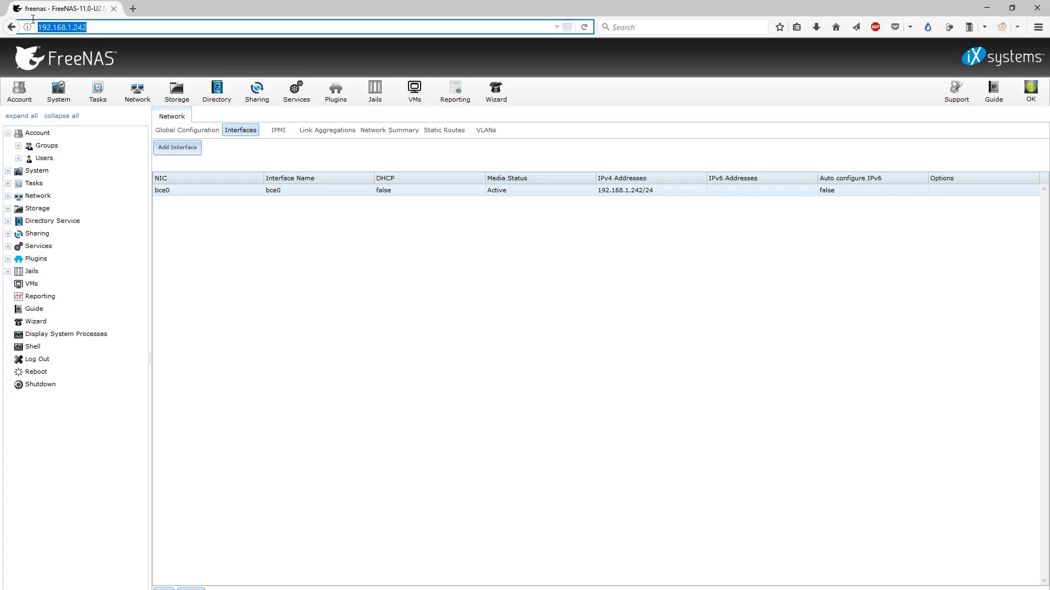
Show the Services list with FTP, S.M.A.R.T., SMB and SSH running and starting on boot
{"action": "left_click", "coordinate": [37, 132]}
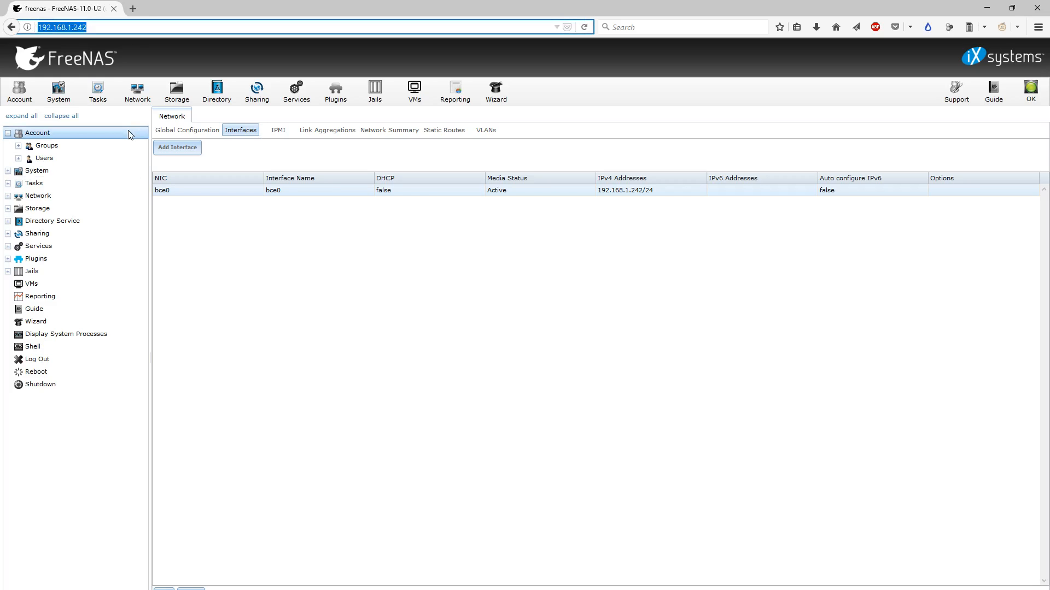
{"action": "mouse_move", "coordinate": [394, 264]}
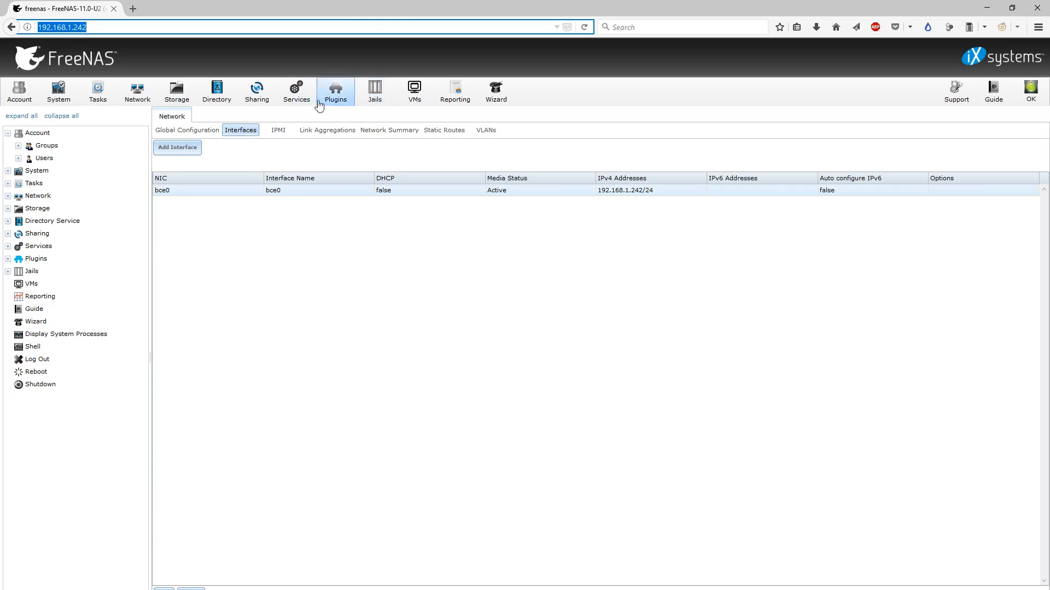
{"action": "left_click", "coordinate": [295, 91]}
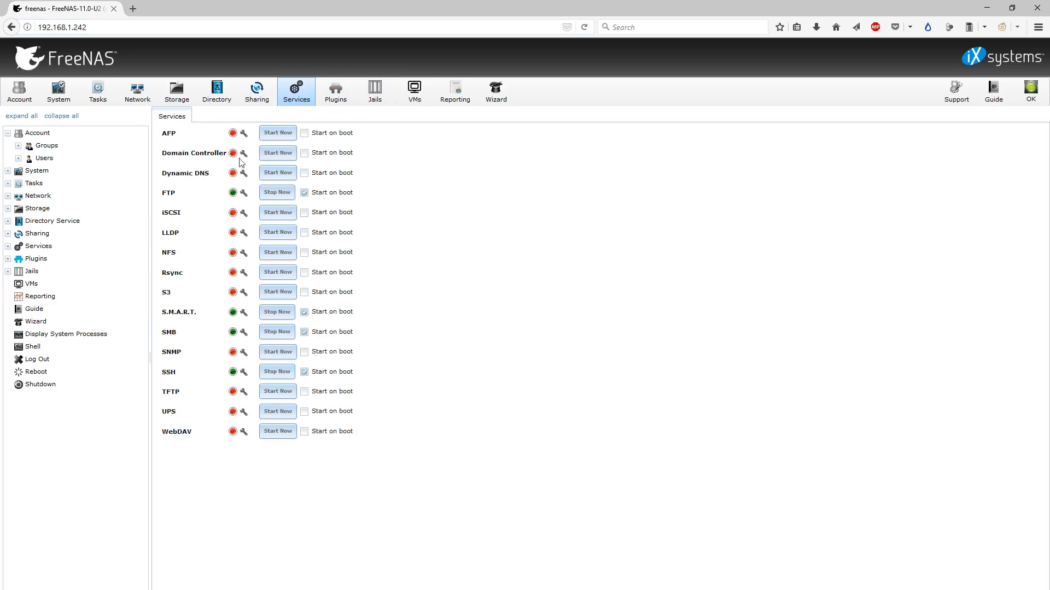
{"action": "mouse_move", "coordinate": [341, 192]}
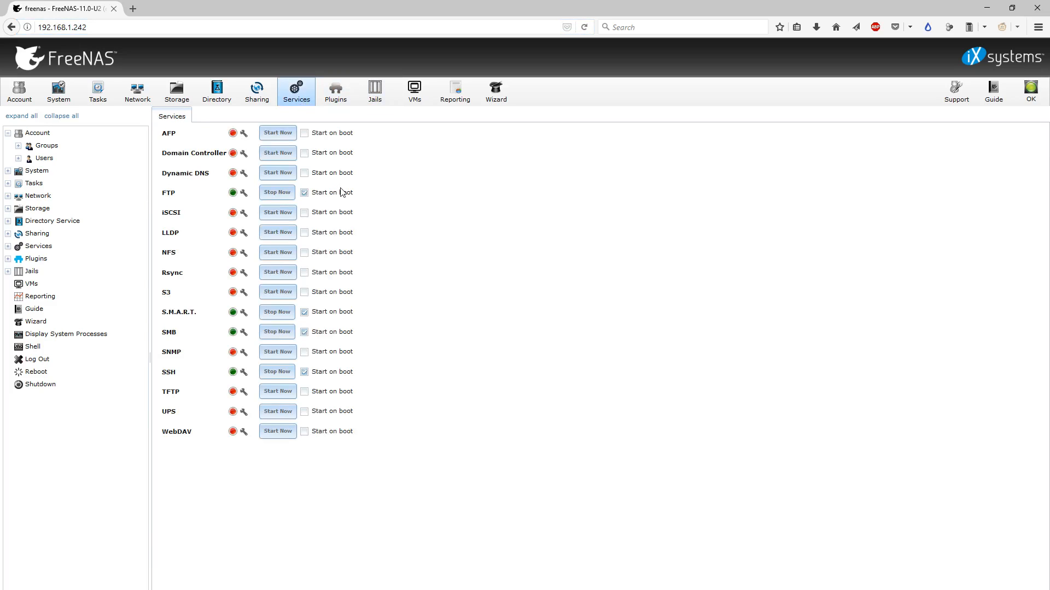
{"action": "mouse_move", "coordinate": [176, 374]}
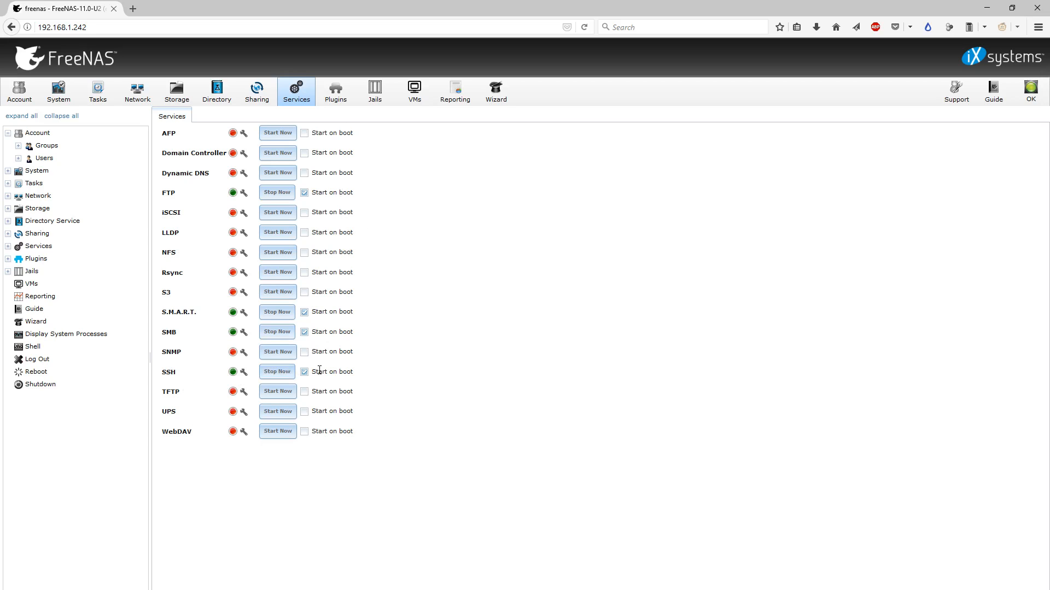
{"action": "left_click", "coordinate": [305, 192]}
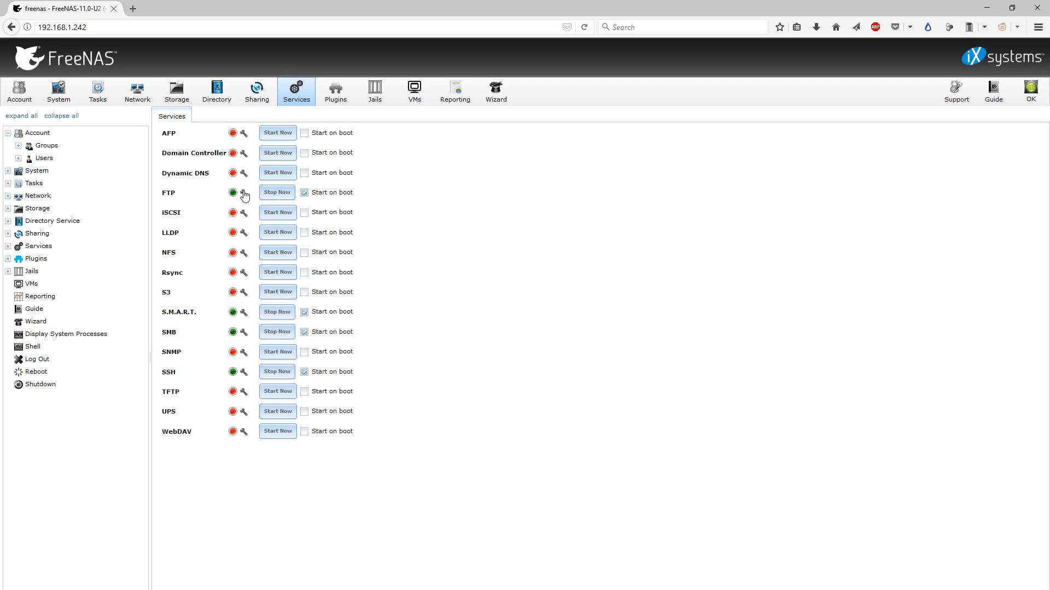
{"action": "left_click", "coordinate": [243, 193]}
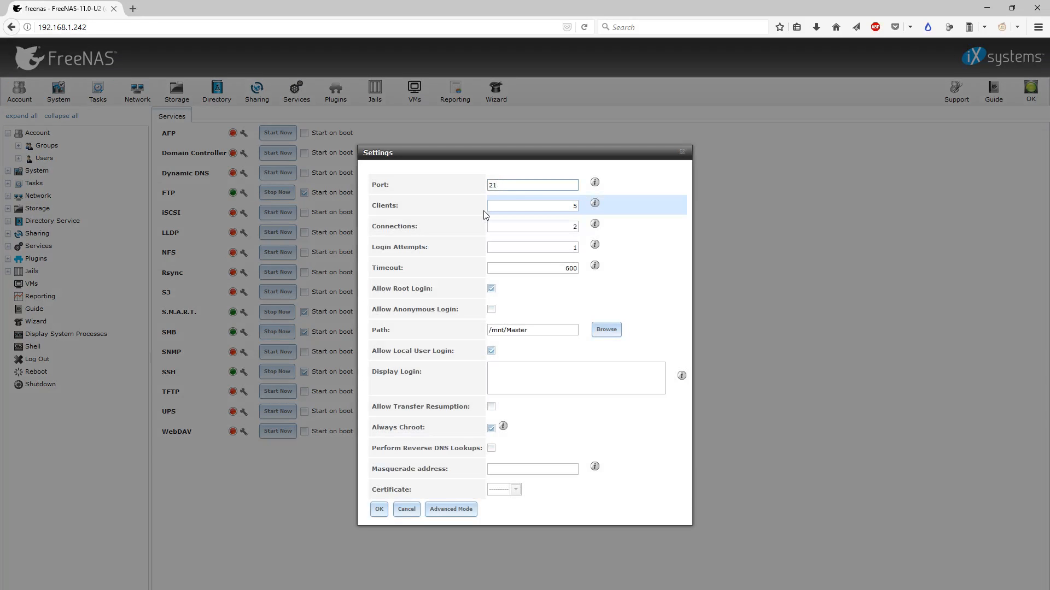
{"action": "mouse_move", "coordinate": [469, 218]}
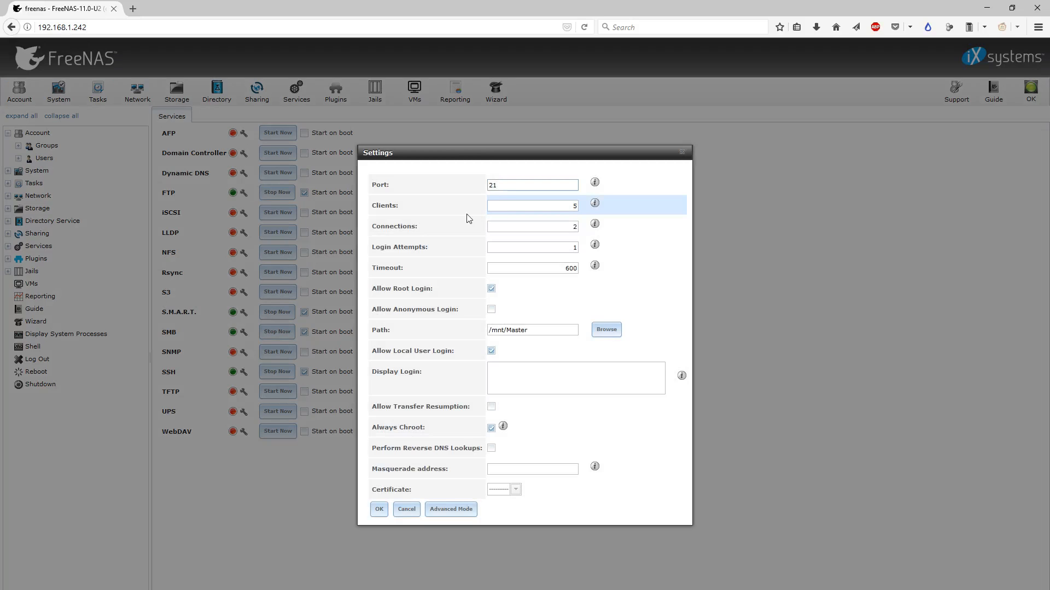
{"action": "left_click", "coordinate": [533, 185]}
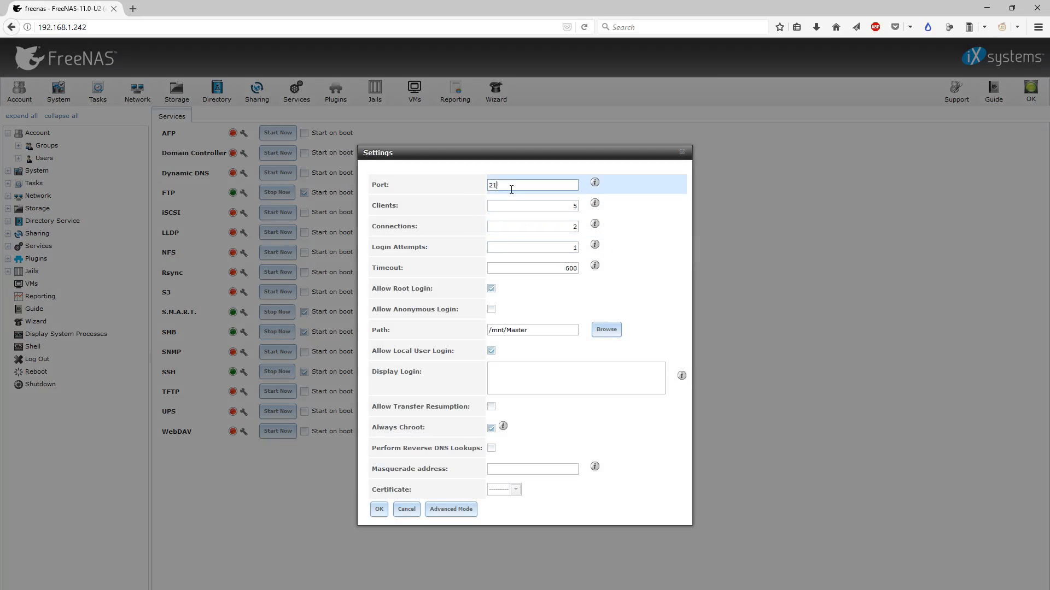
{"action": "left_click", "coordinate": [533, 226]}
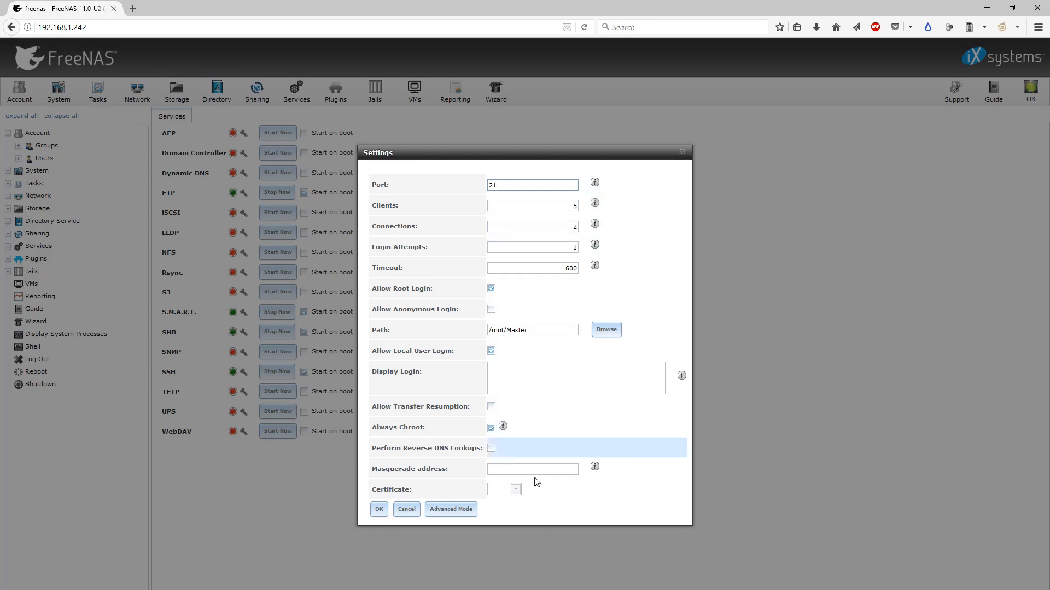
{"action": "mouse_move", "coordinate": [558, 441]}
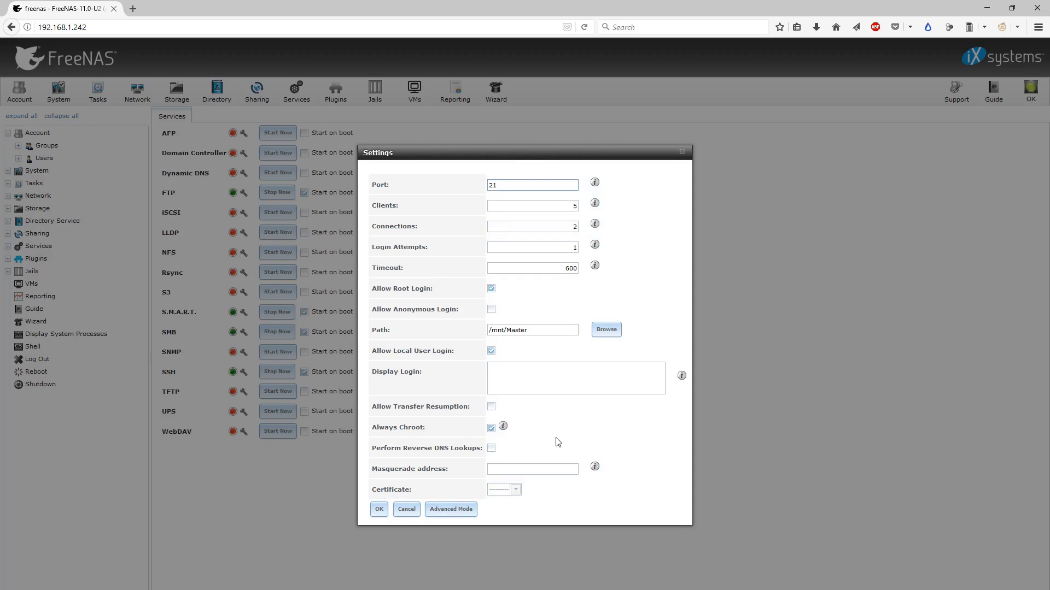
{"action": "left_click", "coordinate": [491, 288]}
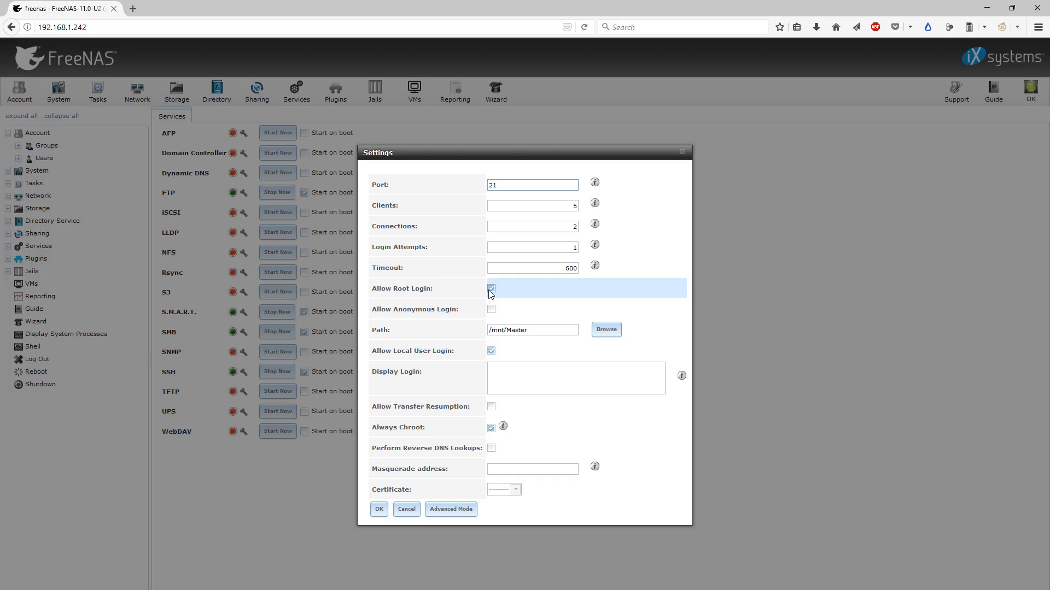
{"action": "left_click", "coordinate": [378, 509]}
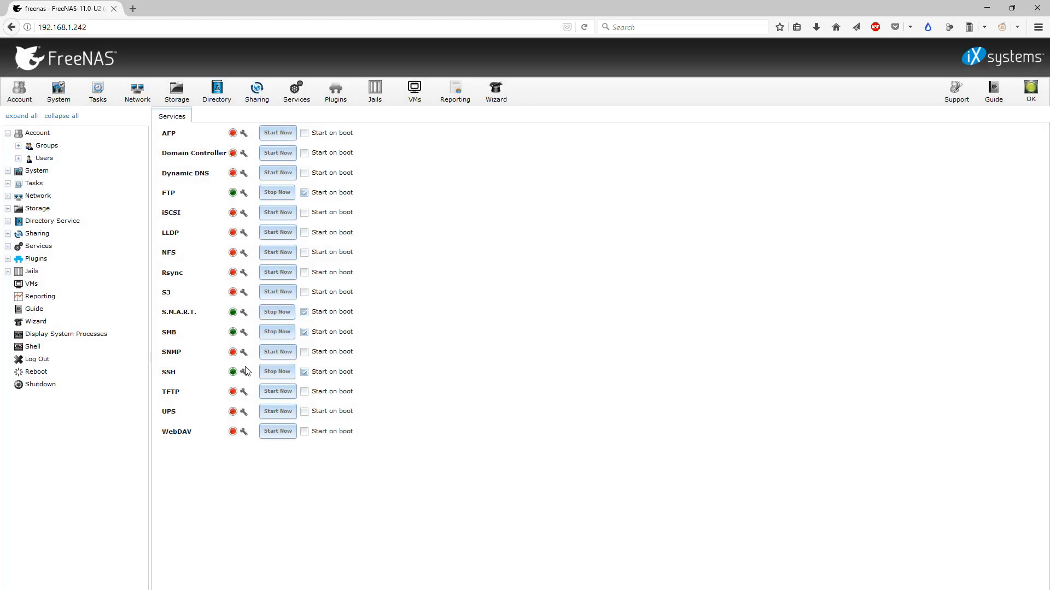
Review SSH settings (port 22, root password login), cancel without saving, and close the stray Command Prompt
{"action": "left_click", "coordinate": [243, 371]}
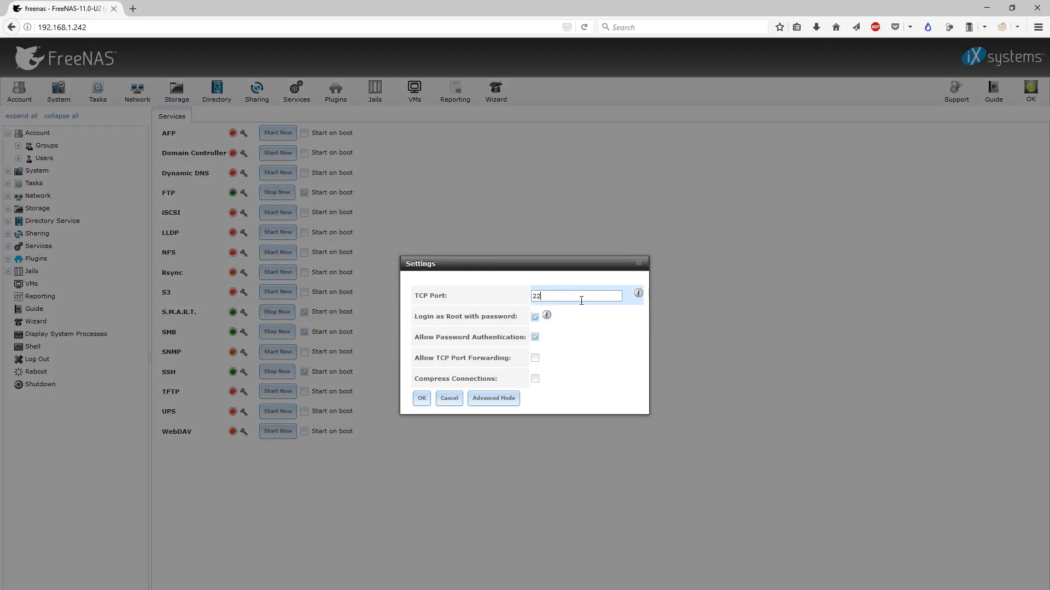
{"action": "mouse_move", "coordinate": [438, 320]}
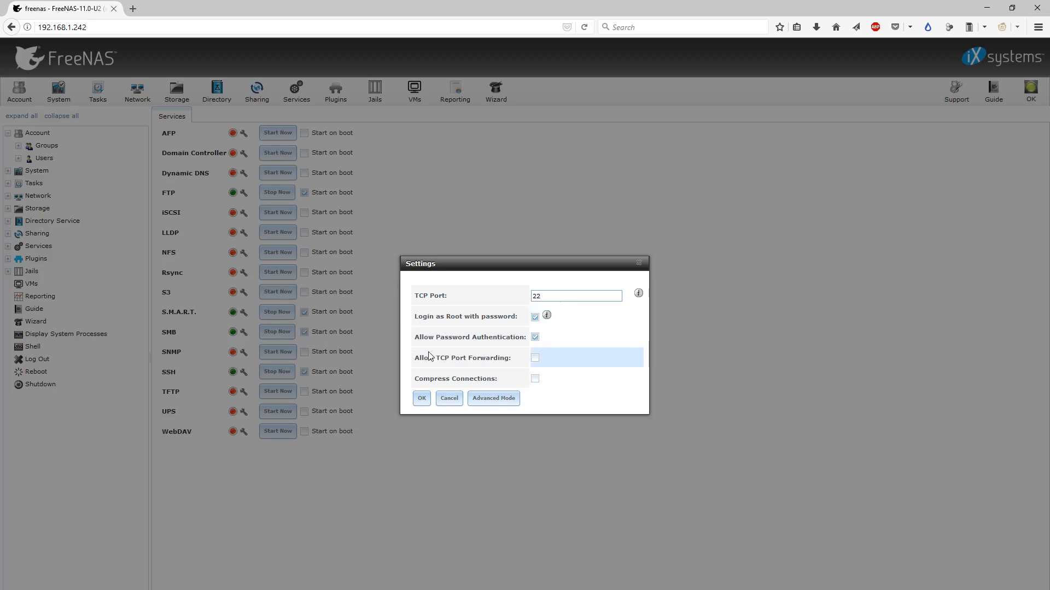
{"action": "mouse_move", "coordinate": [549, 309]}
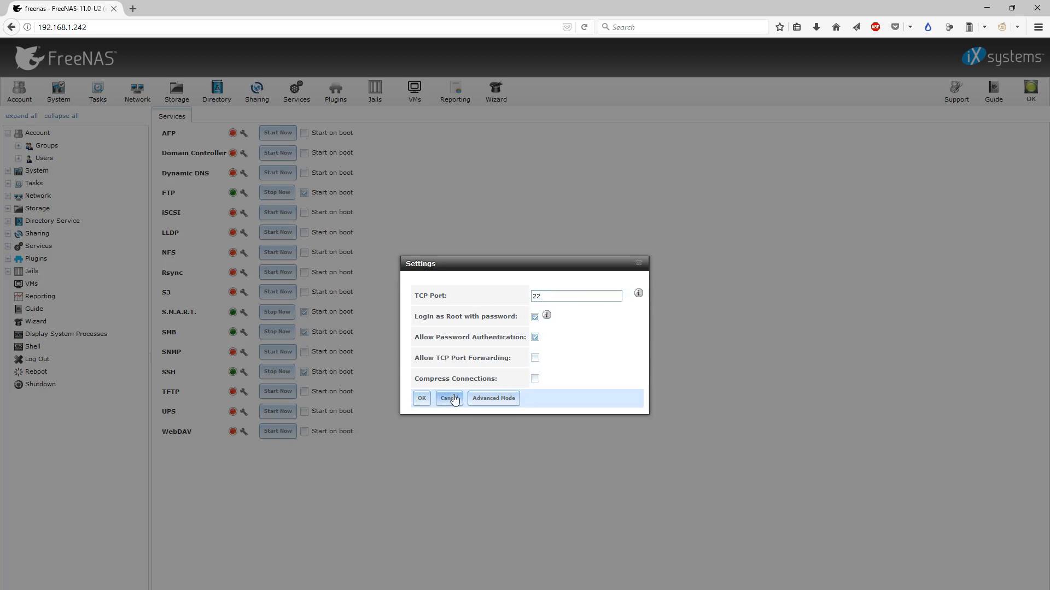
{"action": "left_click", "coordinate": [449, 398]}
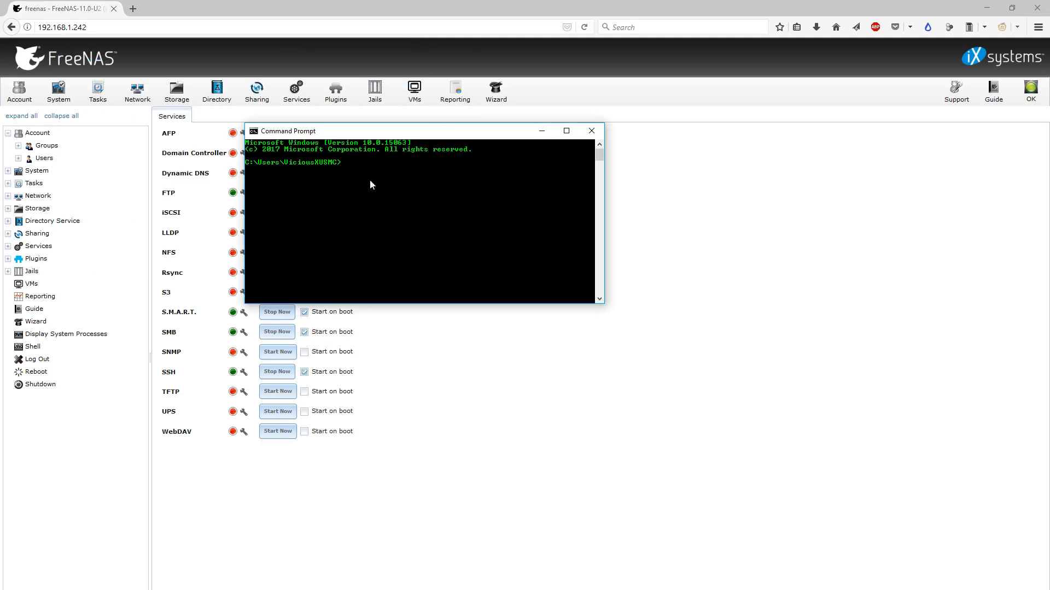
{"action": "left_click", "coordinate": [589, 130]}
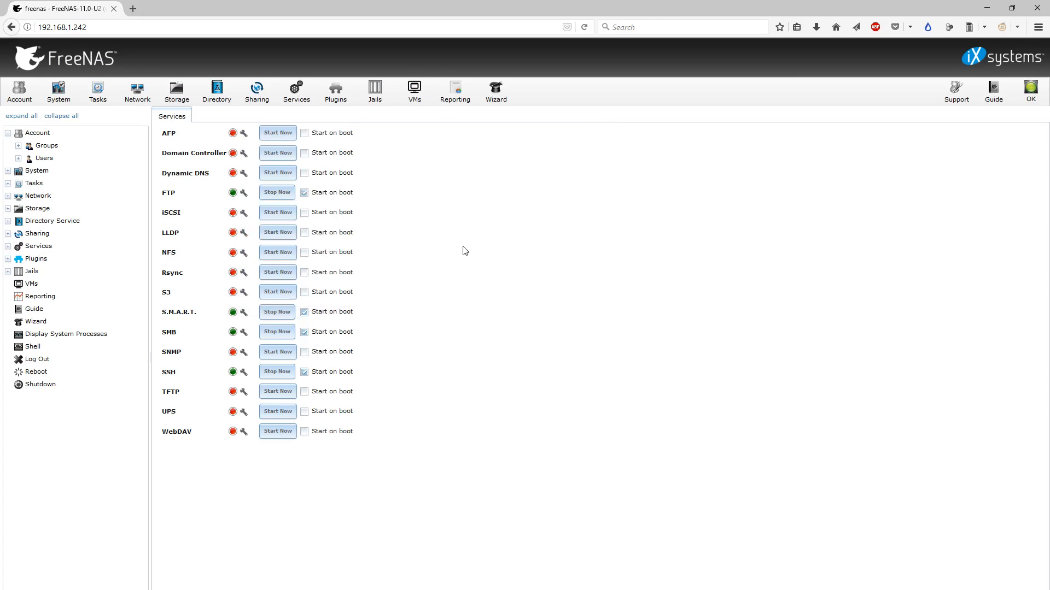
{"action": "mouse_move", "coordinate": [222, 191]}
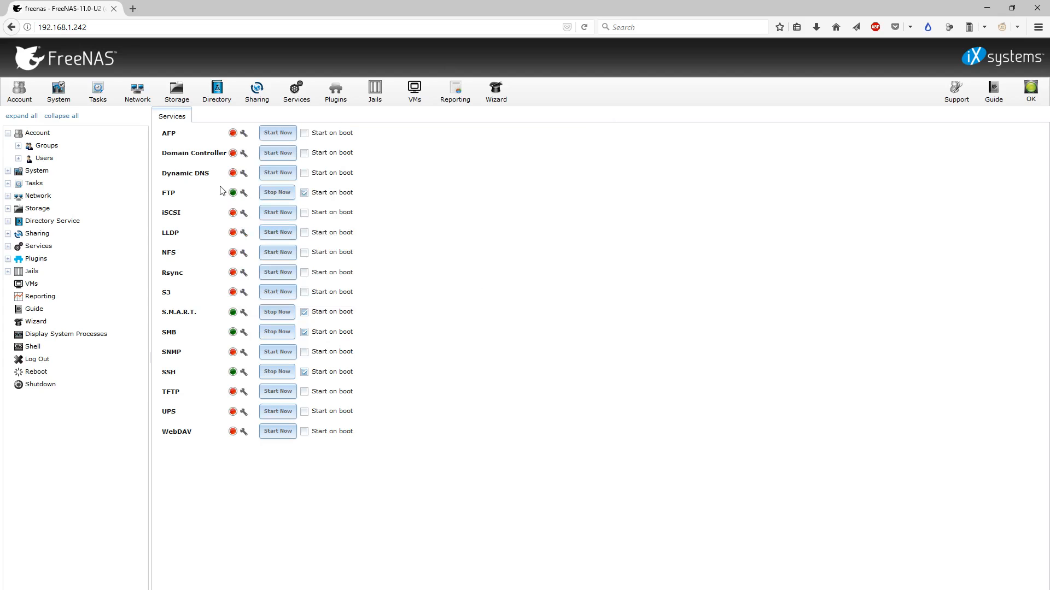
{"action": "left_click", "coordinate": [31, 347]}
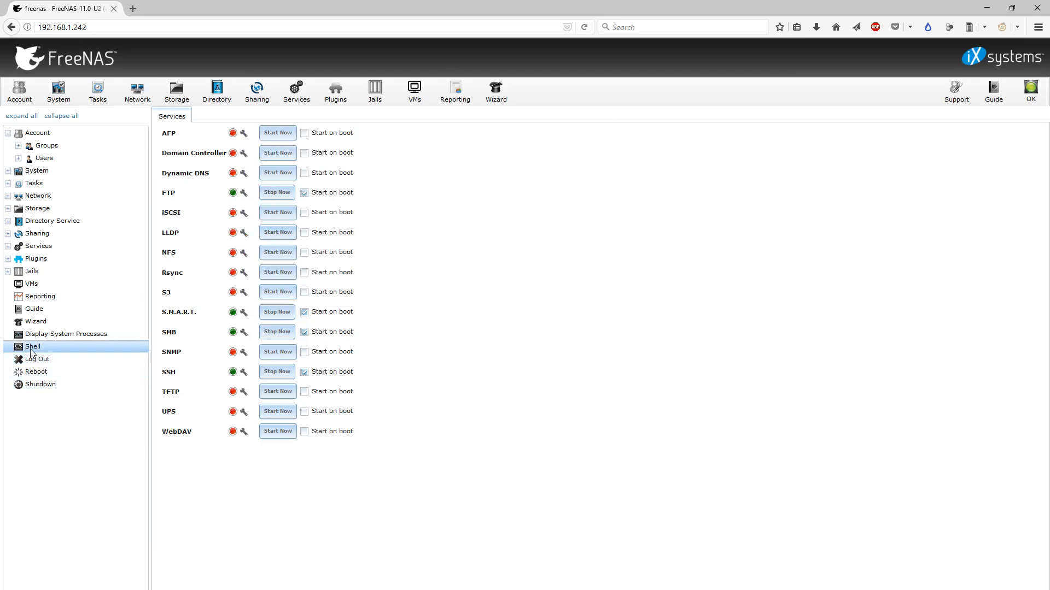
{"action": "left_click", "coordinate": [32, 347]}
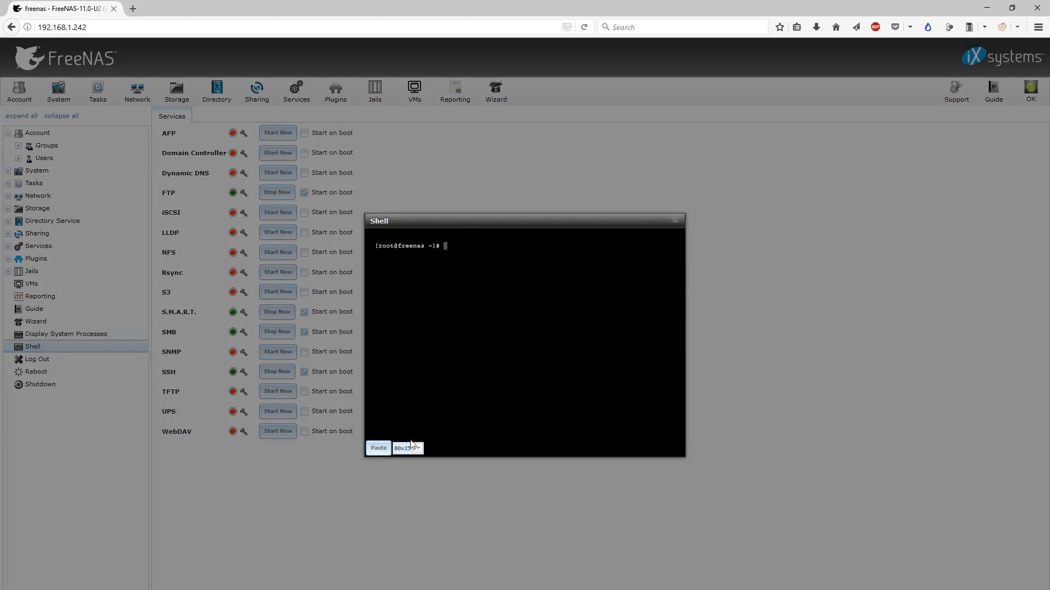
{"action": "type", "text": "cmd"}
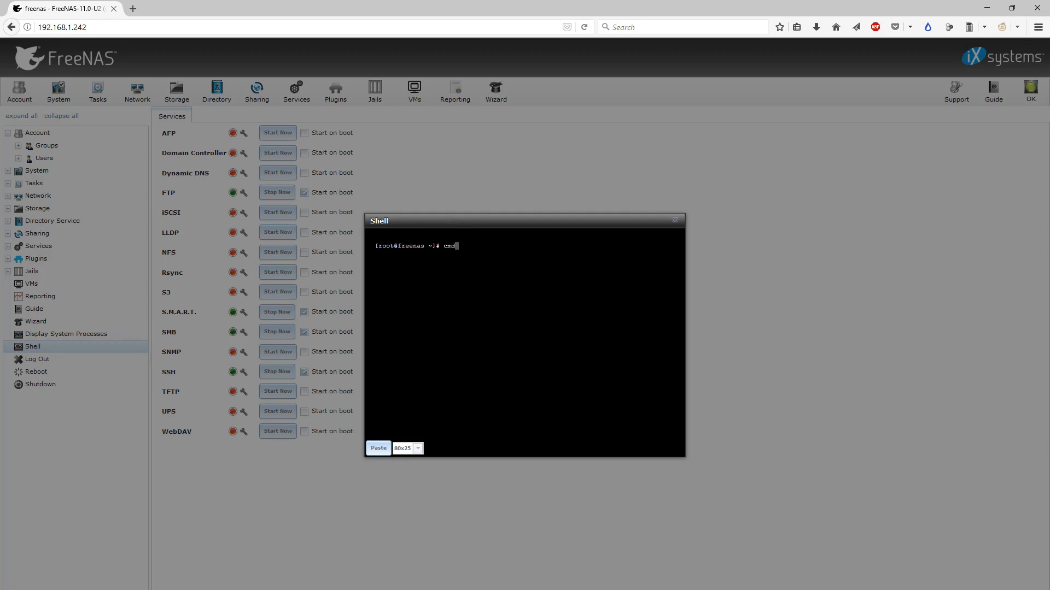
{"action": "key", "text": "Return"}
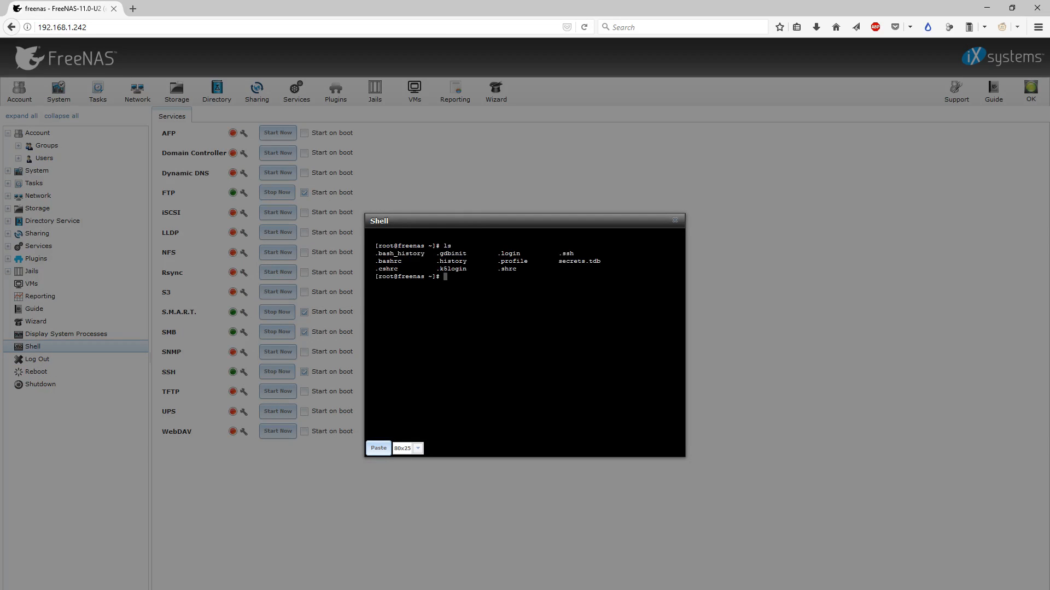
{"action": "left_click_drag", "start_coordinate": [469, 220], "coordinate": [351, 133]}
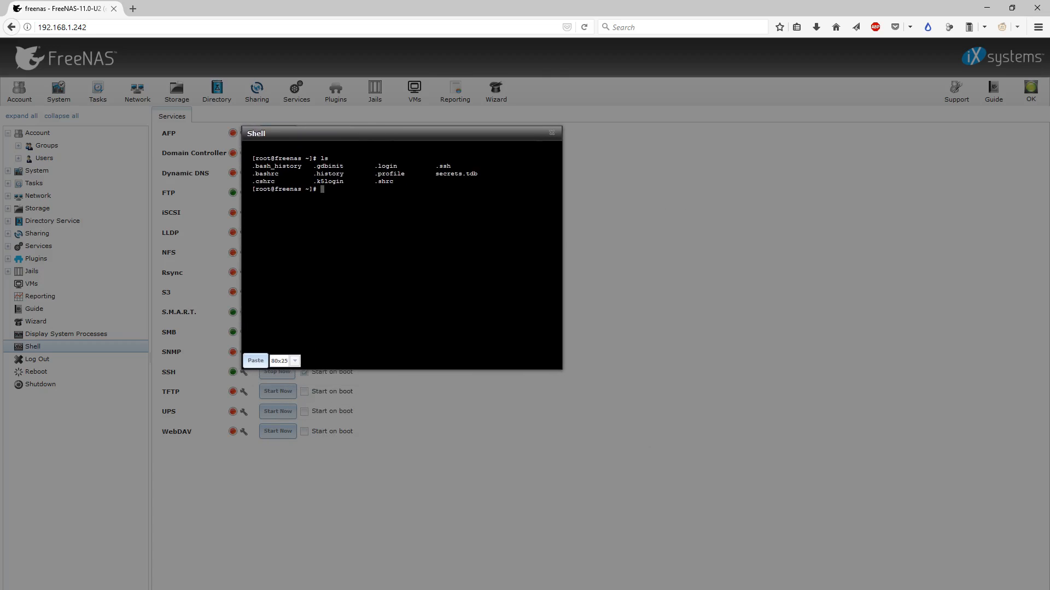
{"action": "mouse_move", "coordinate": [536, 385]}
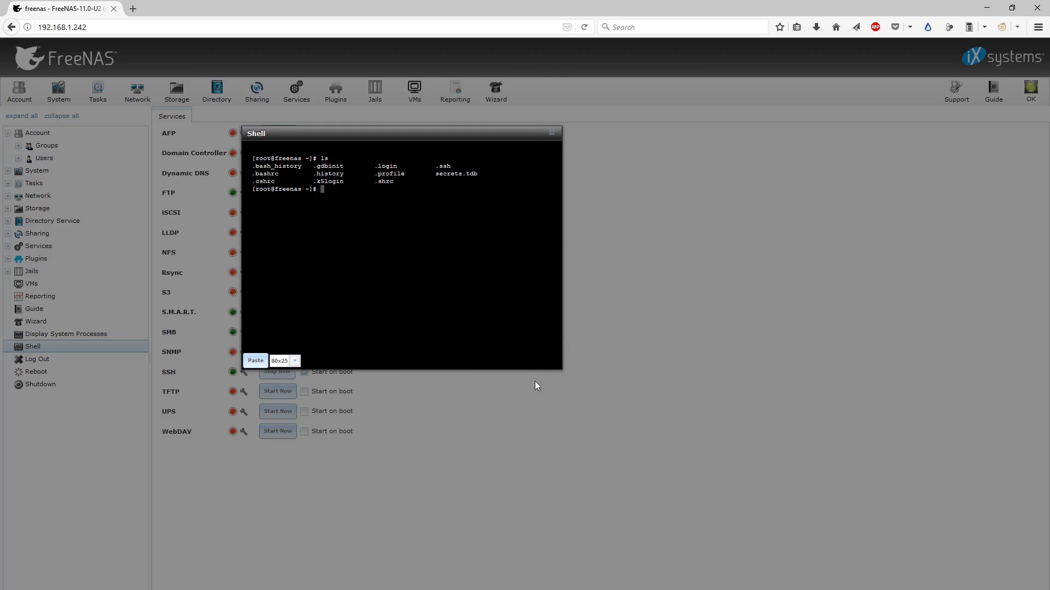
{"action": "left_click", "coordinate": [294, 360]}
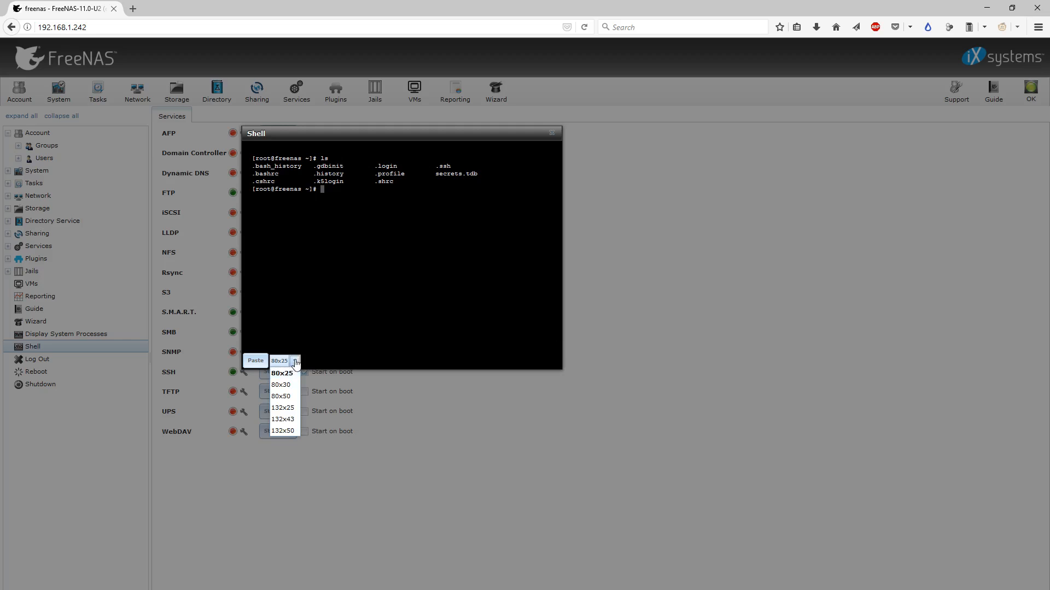
{"action": "left_click", "coordinate": [282, 430]}
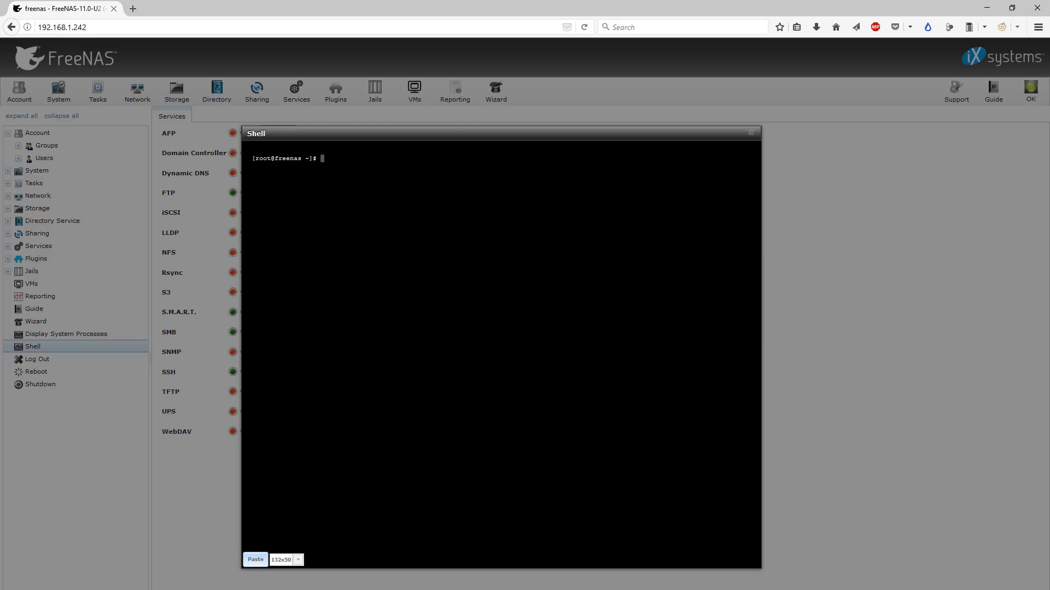
{"action": "key", "text": "Return"}
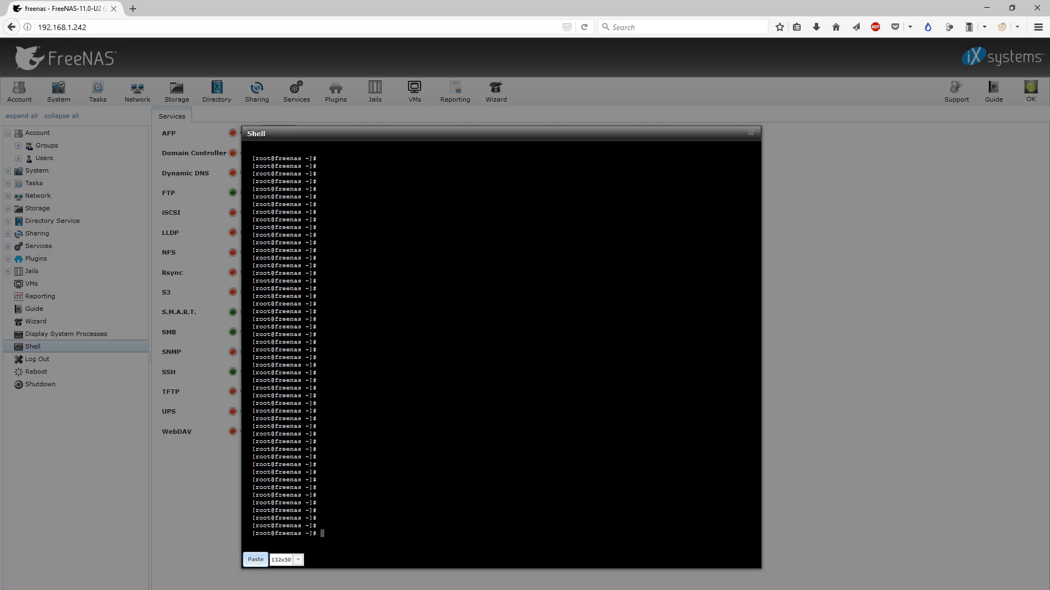
{"action": "mouse_move", "coordinate": [726, 117]}
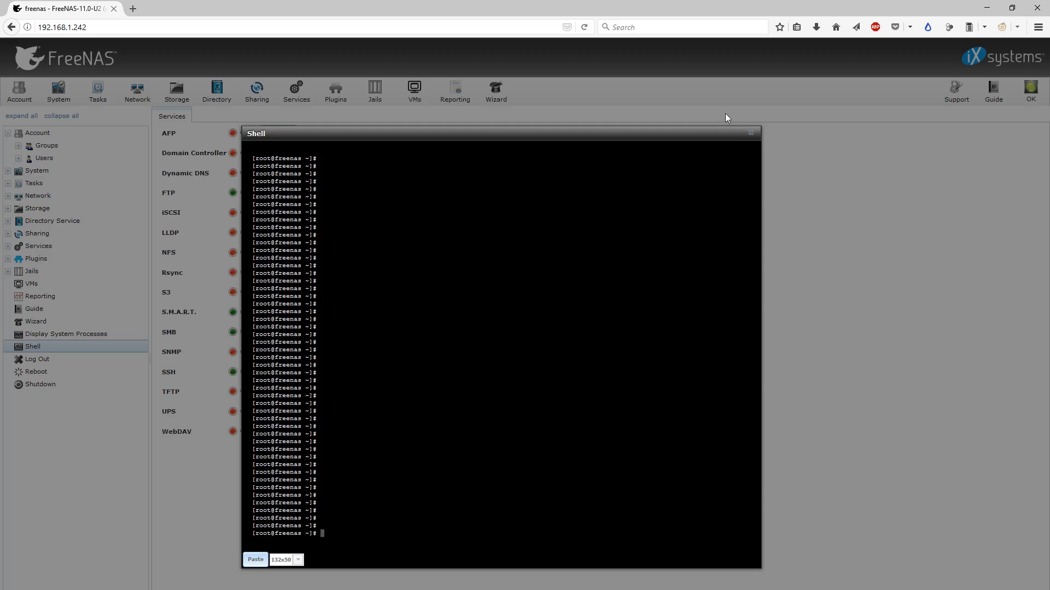
{"action": "left_click", "coordinate": [750, 132]}
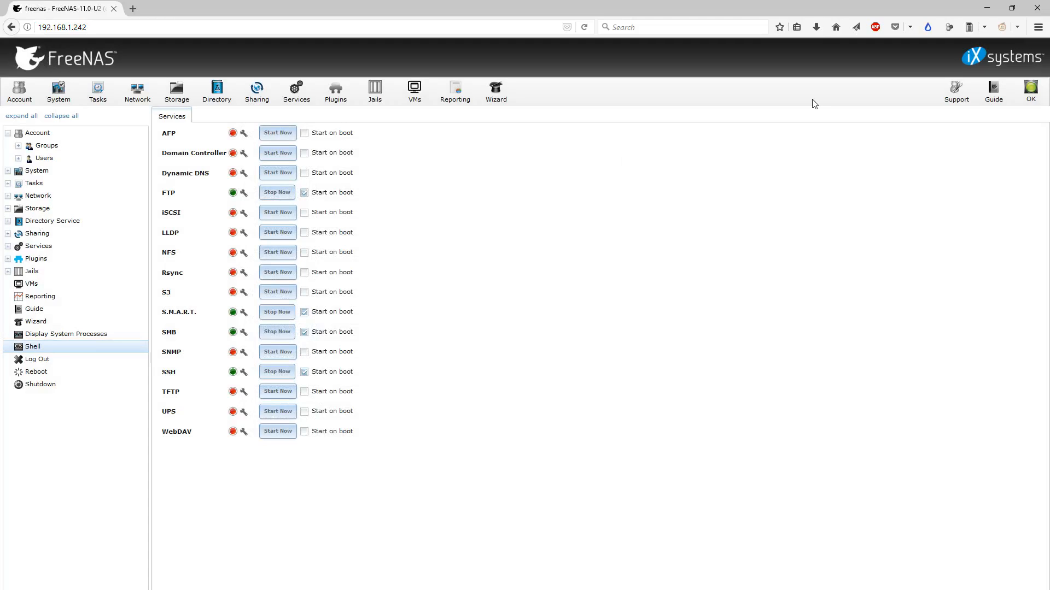
From the Google results for 'putty', visit the Download PuTTY page at putty.org
{"action": "left_click", "coordinate": [177, 8]}
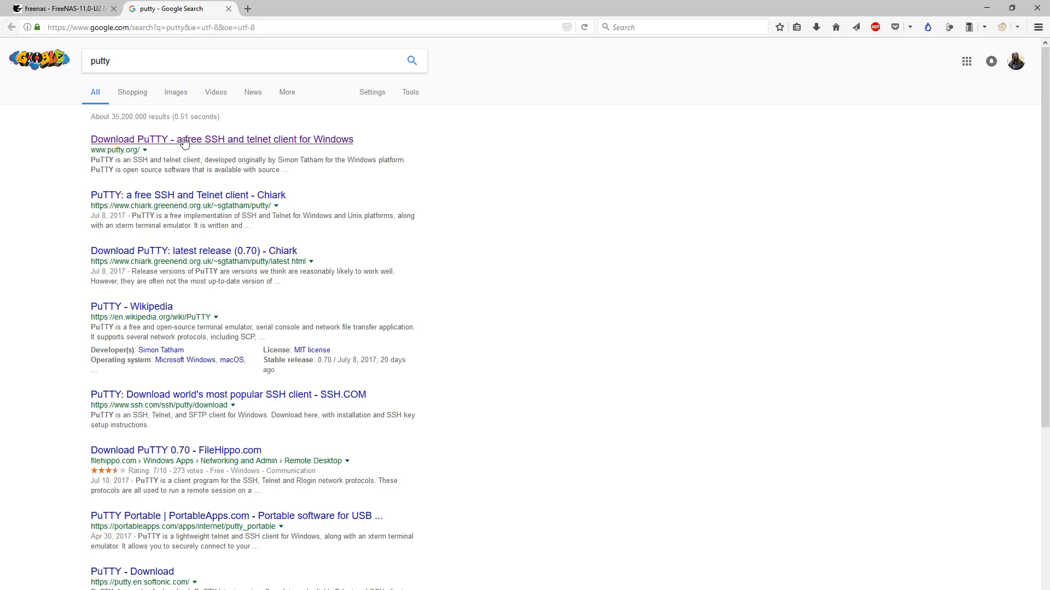
{"action": "left_click", "coordinate": [222, 139]}
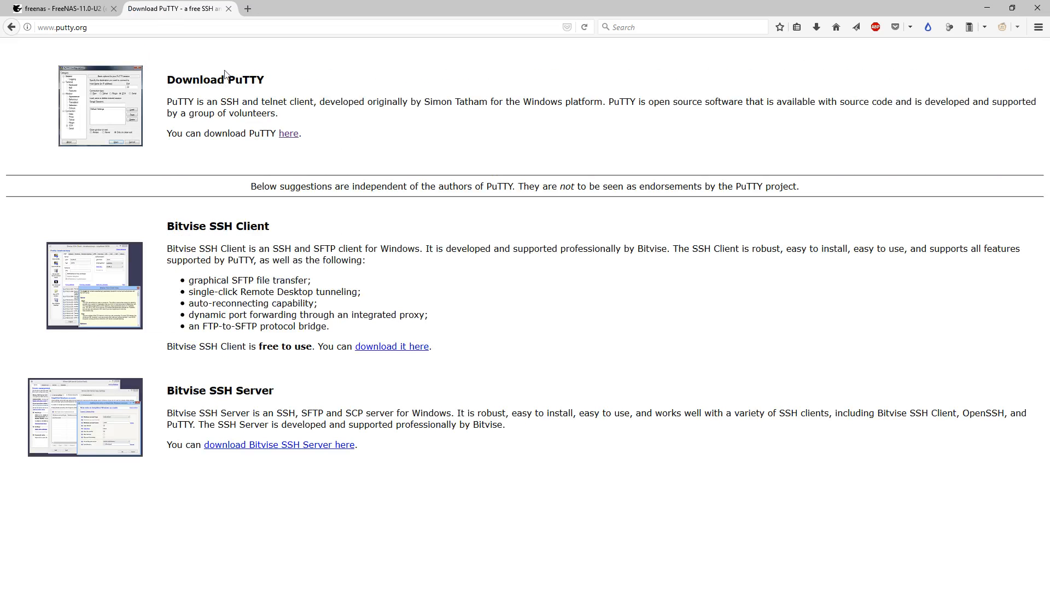
{"action": "mouse_move", "coordinate": [148, 111]}
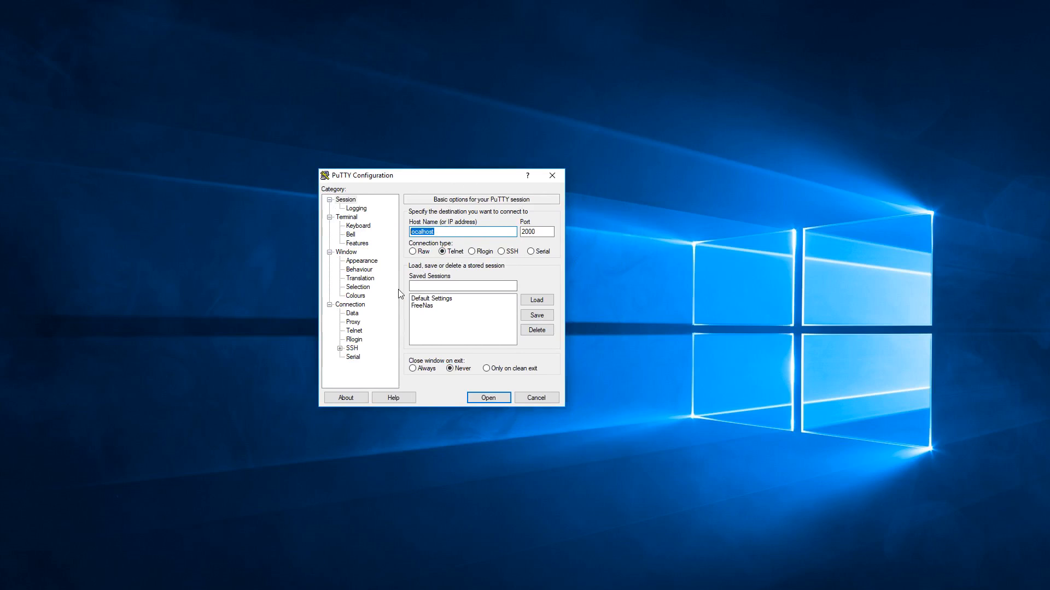
Connect PuTTY over SSH to 192.168.1.242 port 22 using the saved FreeNas session
{"action": "type", "text": "192"}
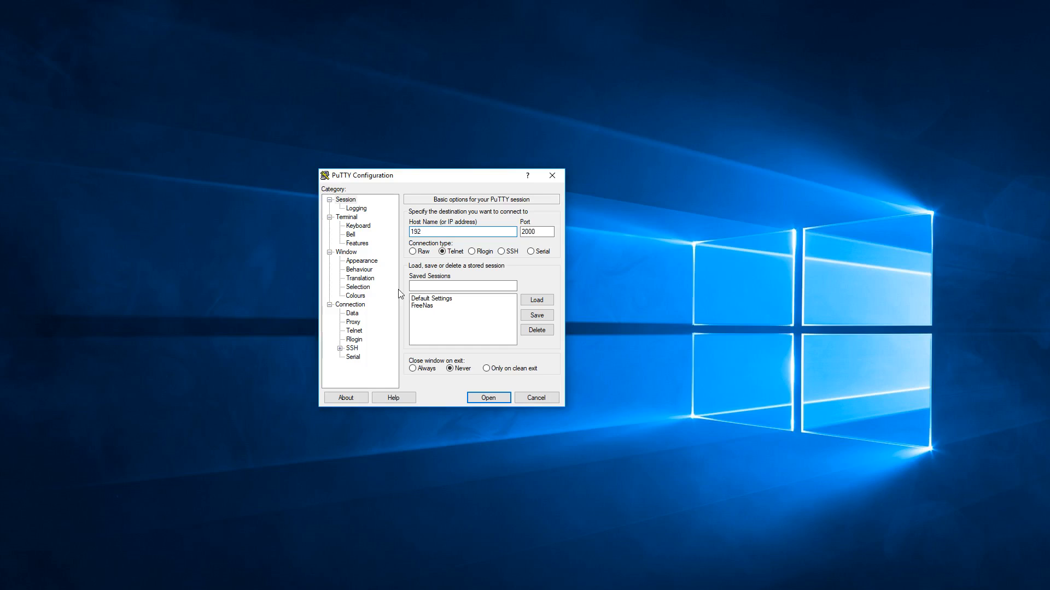
{"action": "mouse_move", "coordinate": [391, 293]}
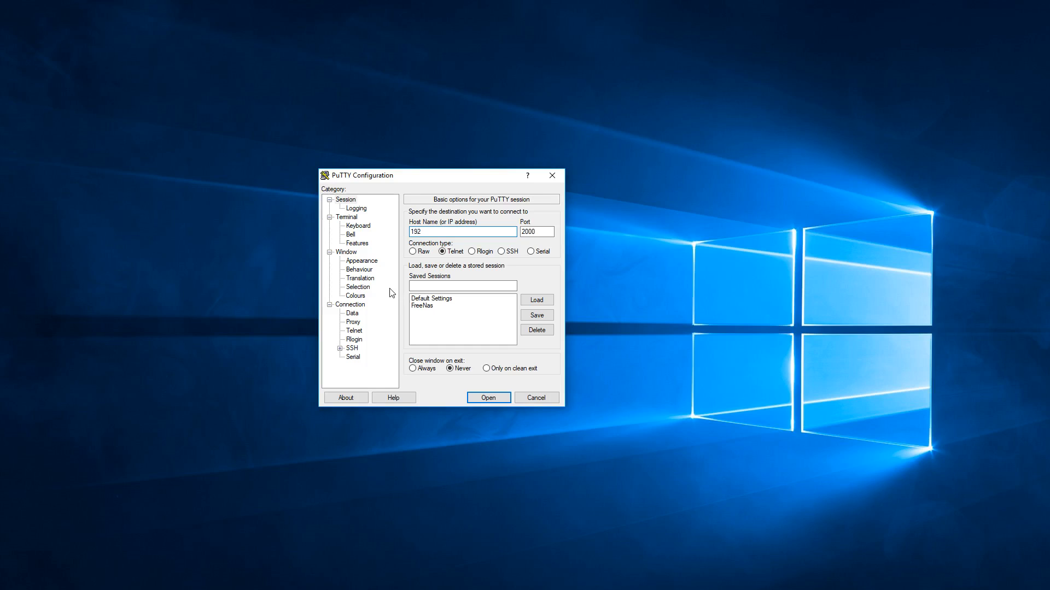
{"action": "type", "text": ".168"}
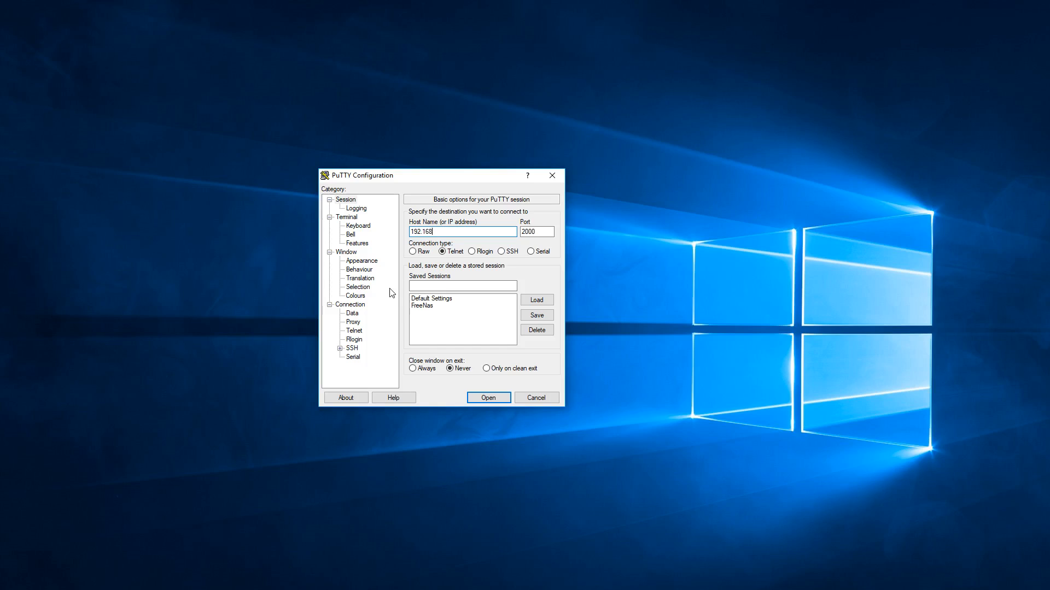
{"action": "type", "text": ".1.242"}
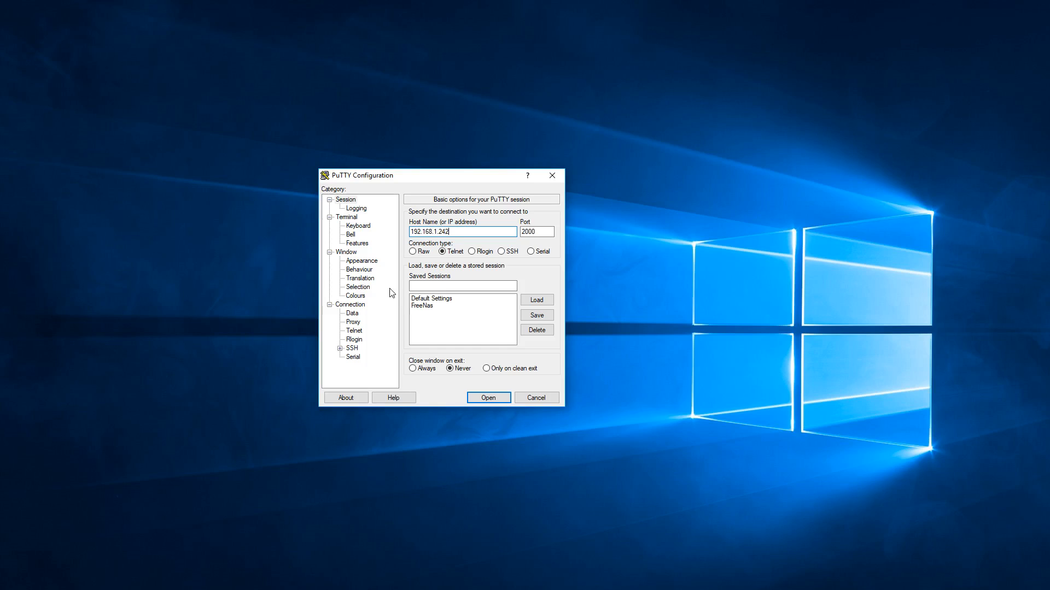
{"action": "left_click", "coordinate": [501, 251]}
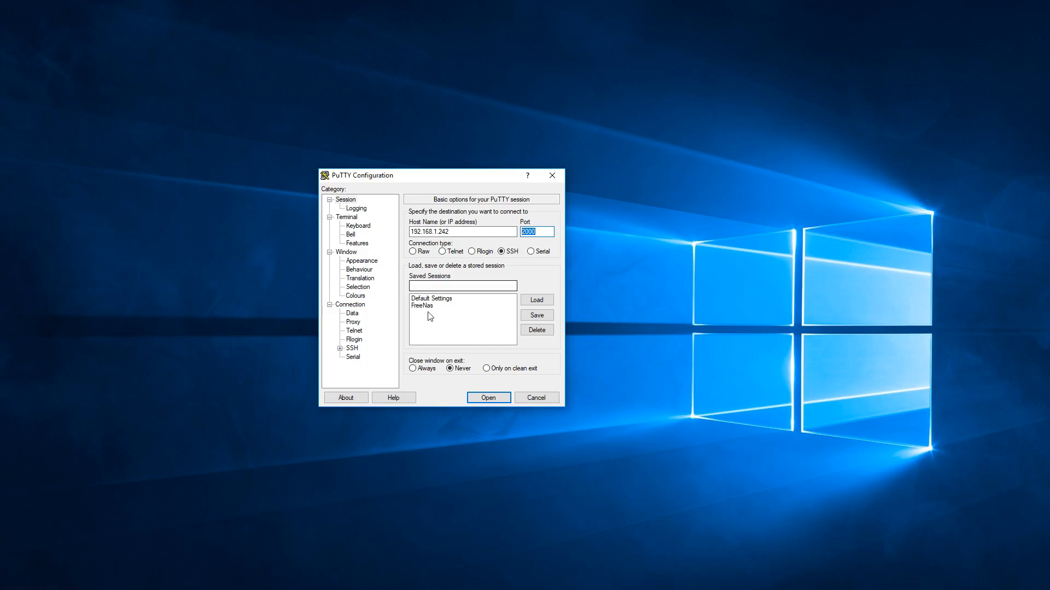
{"action": "left_click", "coordinate": [535, 299]}
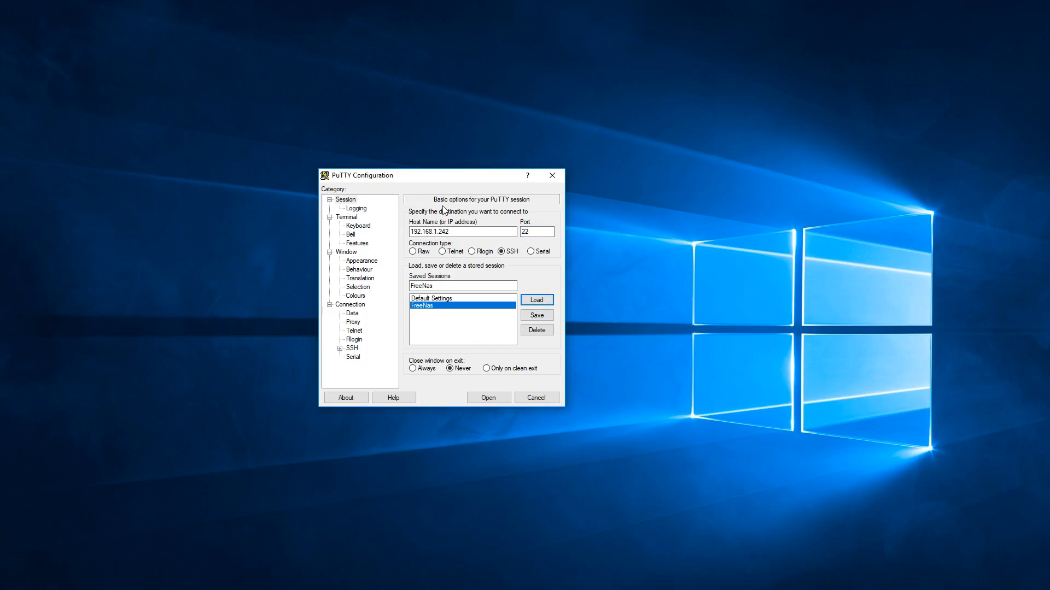
{"action": "left_click", "coordinate": [488, 397]}
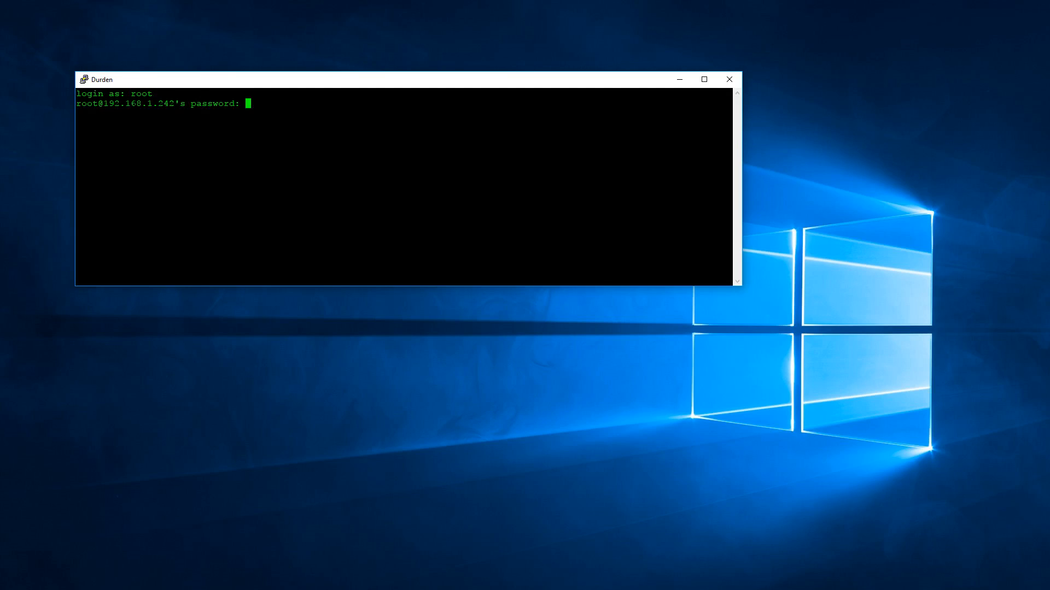
Log in as root after one denied attempt and review the FreeNAS shell output
{"action": "key", "text": "Return"}
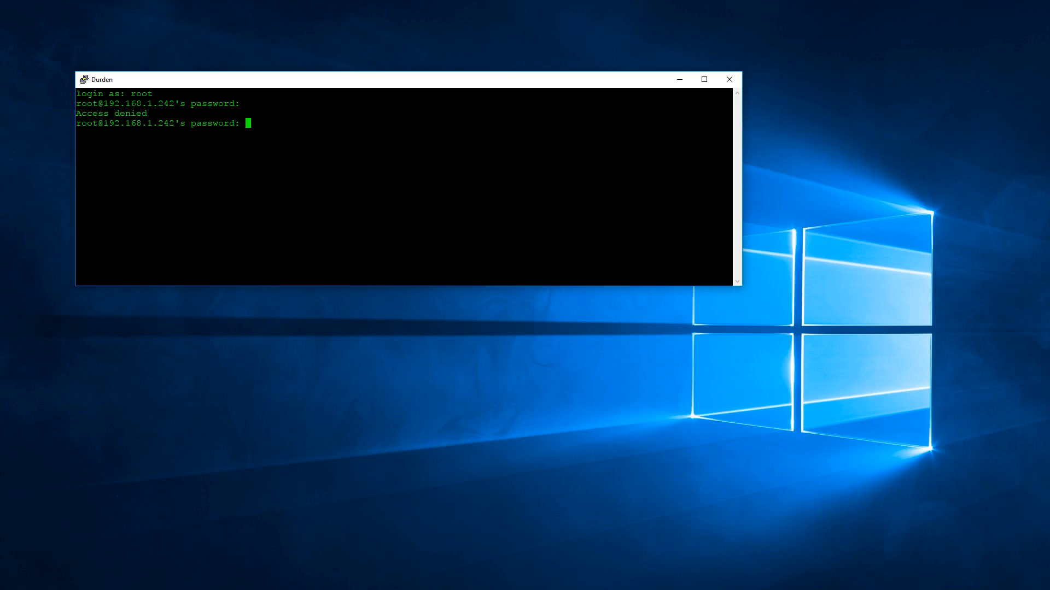
{"action": "key", "text": "Return"}
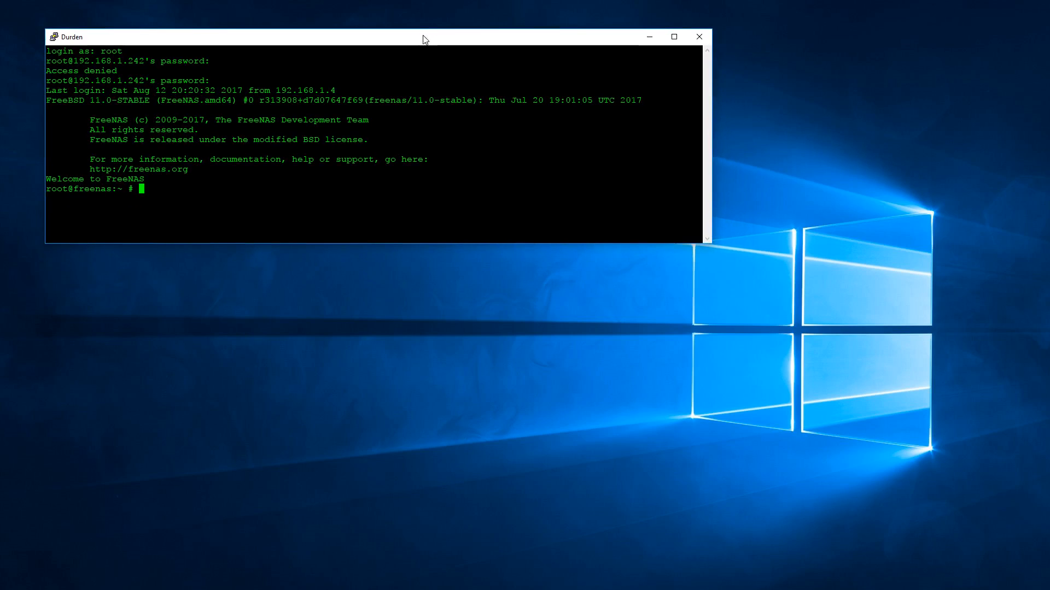
{"action": "mouse_move", "coordinate": [707, 243]}
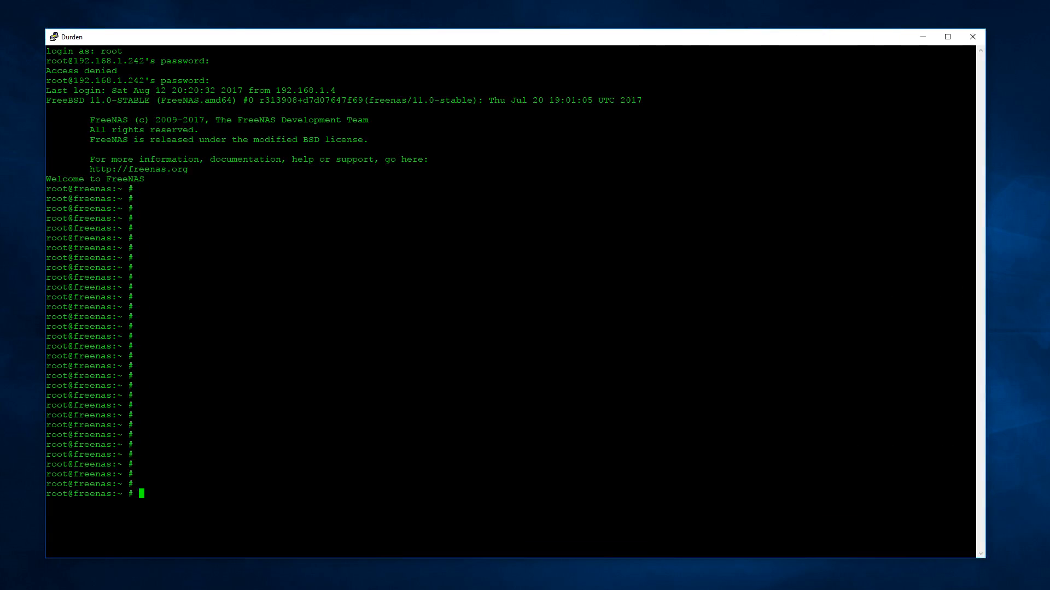
{"action": "scroll", "scroll_direction": "down", "scroll_amount": 3}
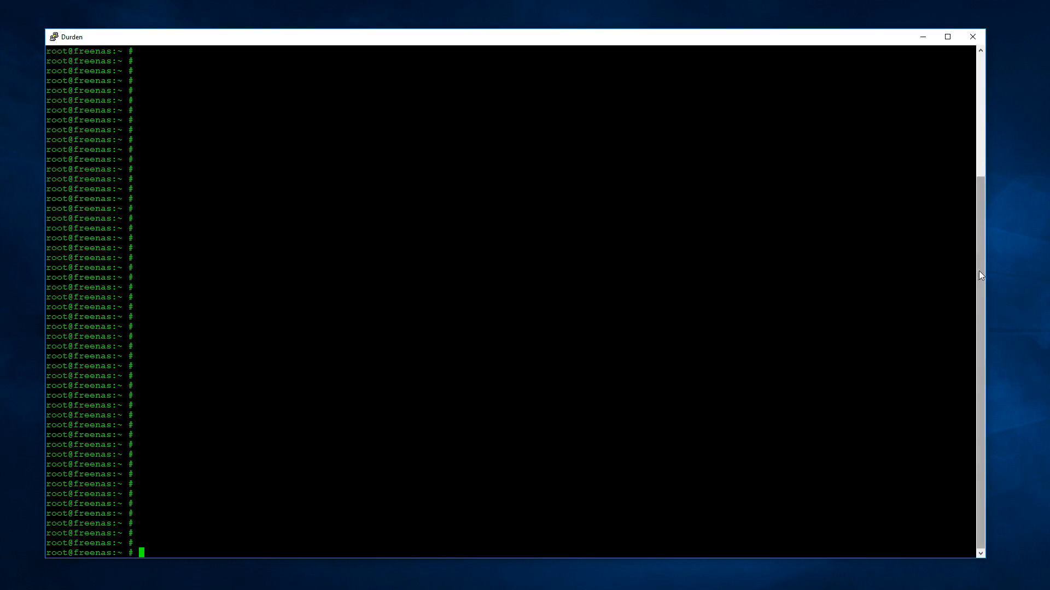
{"action": "scroll", "scroll_direction": "up", "scroll_amount": 3}
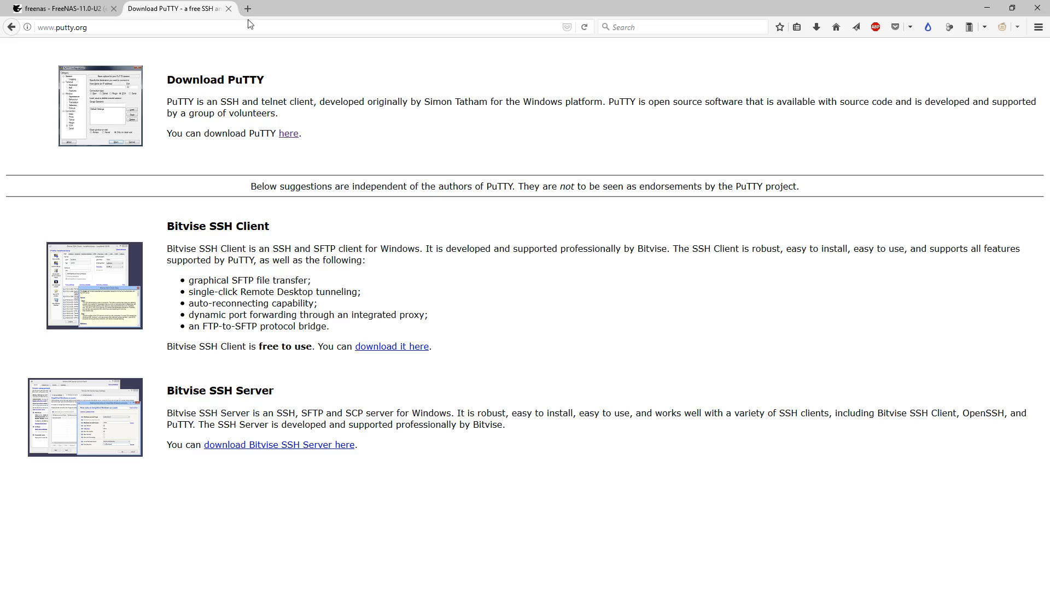
Go to the FileZilla project homepage, filezilla-project.org, from the Firefox address bar
{"action": "type", "text": "filezilla-project.org"}
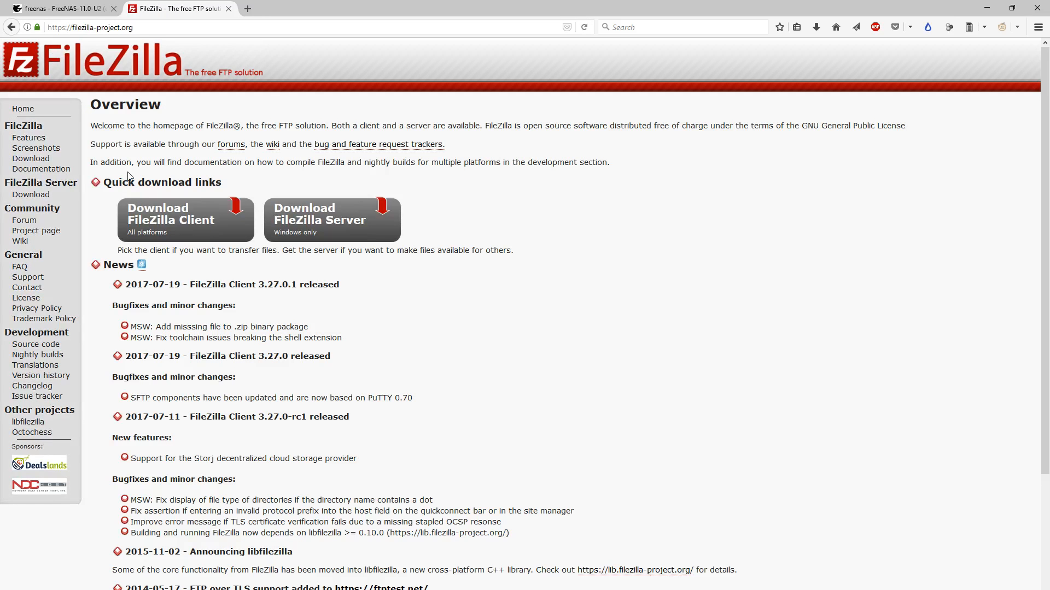
{"action": "mouse_move", "coordinate": [294, 93]}
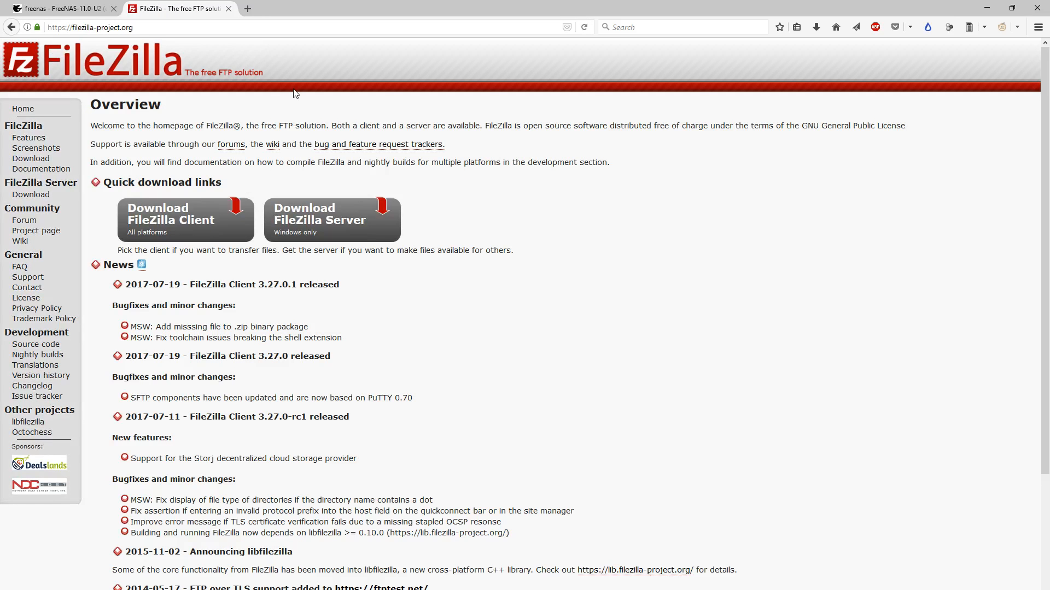
{"action": "mouse_move", "coordinate": [230, 20]}
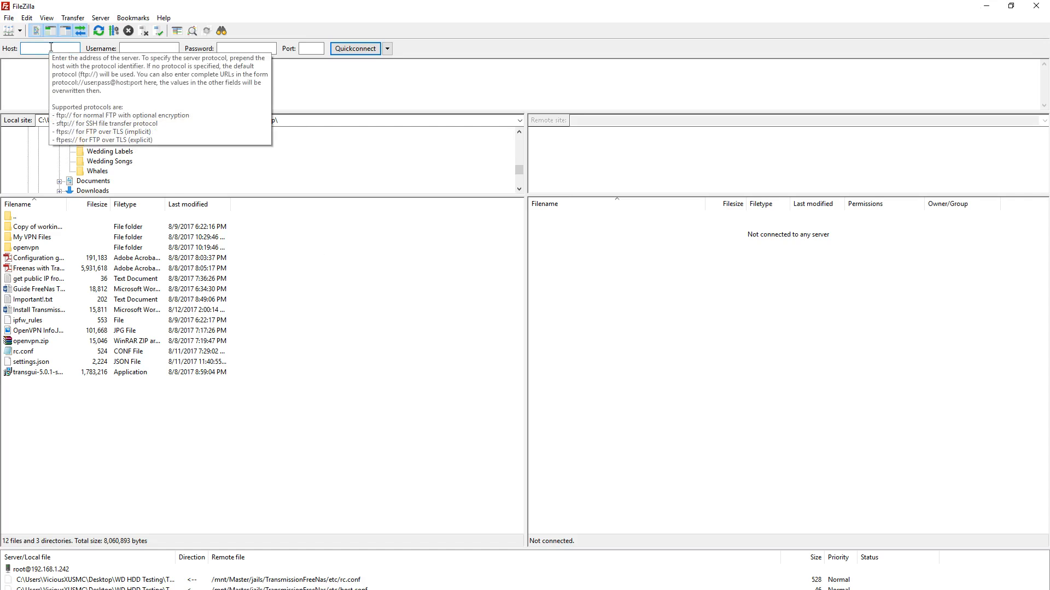
Quickconnect to host 192.168.1.242 as root and list the NAS root directory
{"action": "type", "text": "192.168.1.242"}
{"action": "left_click", "coordinate": [149, 48]}
{"action": "type", "text": "root"}
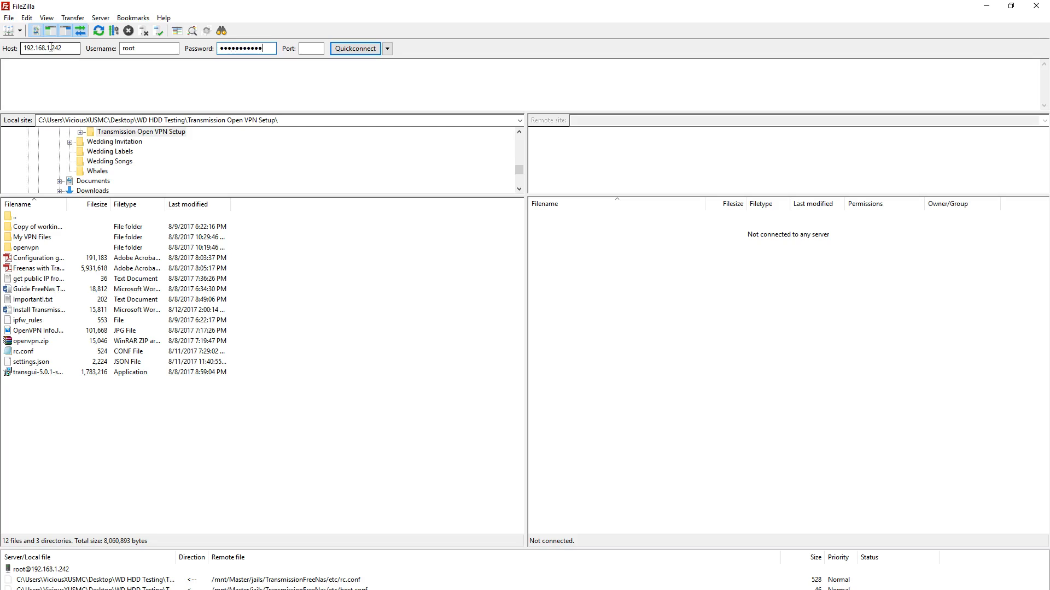
{"action": "mouse_move", "coordinate": [355, 48]}
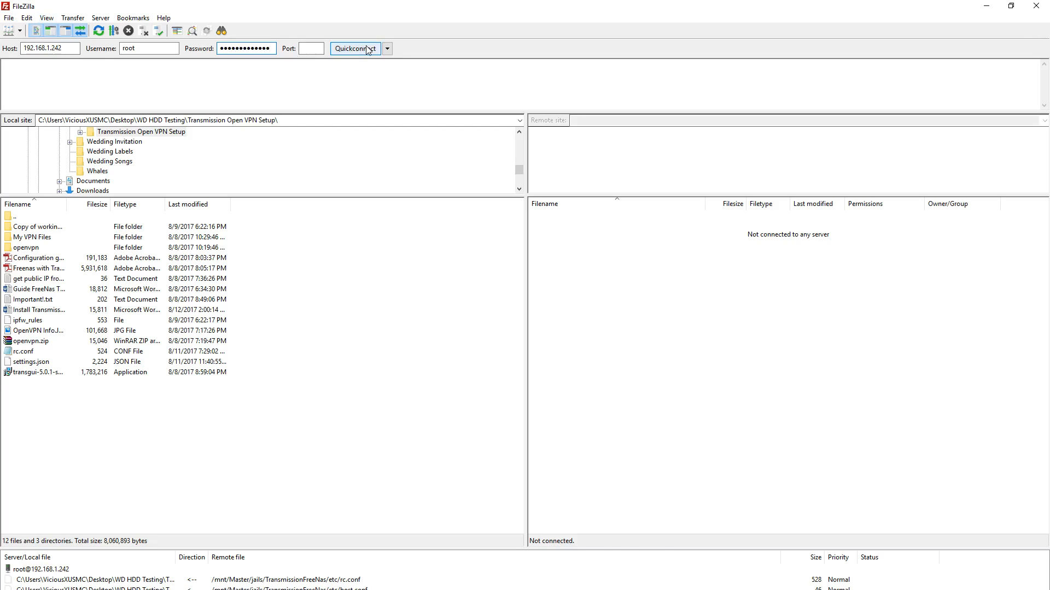
{"action": "left_click", "coordinate": [354, 48]}
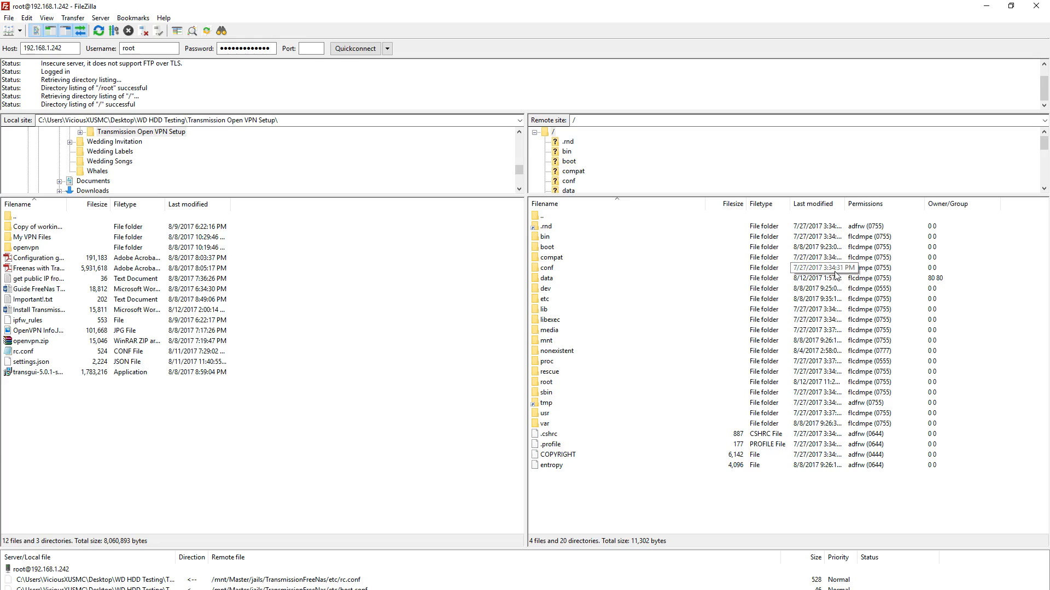
{"action": "mouse_move", "coordinate": [823, 267]}
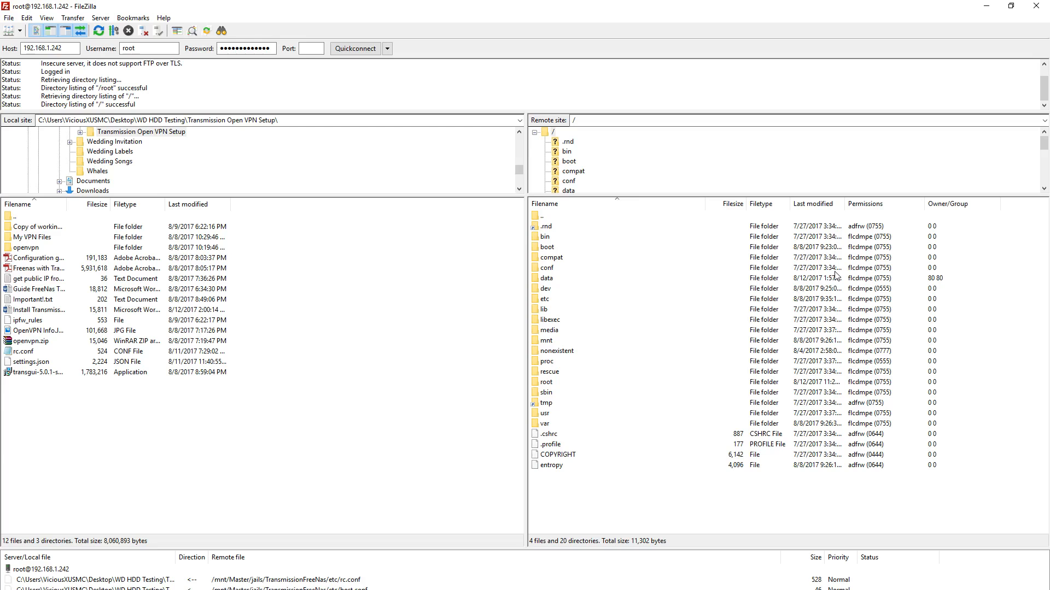
{"action": "mouse_move", "coordinate": [5, 19]}
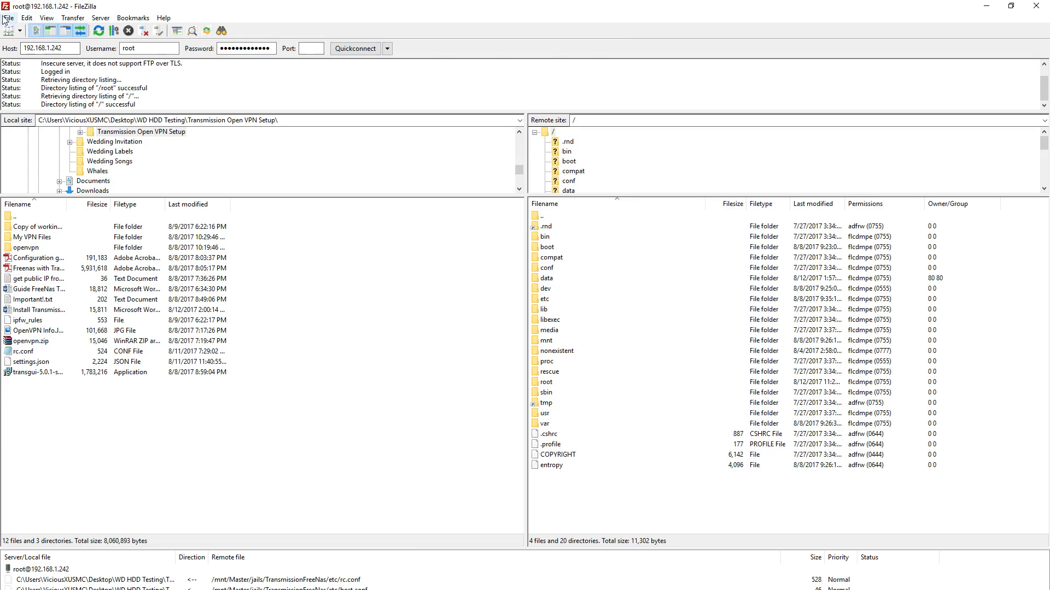
{"action": "left_click", "coordinate": [9, 18]}
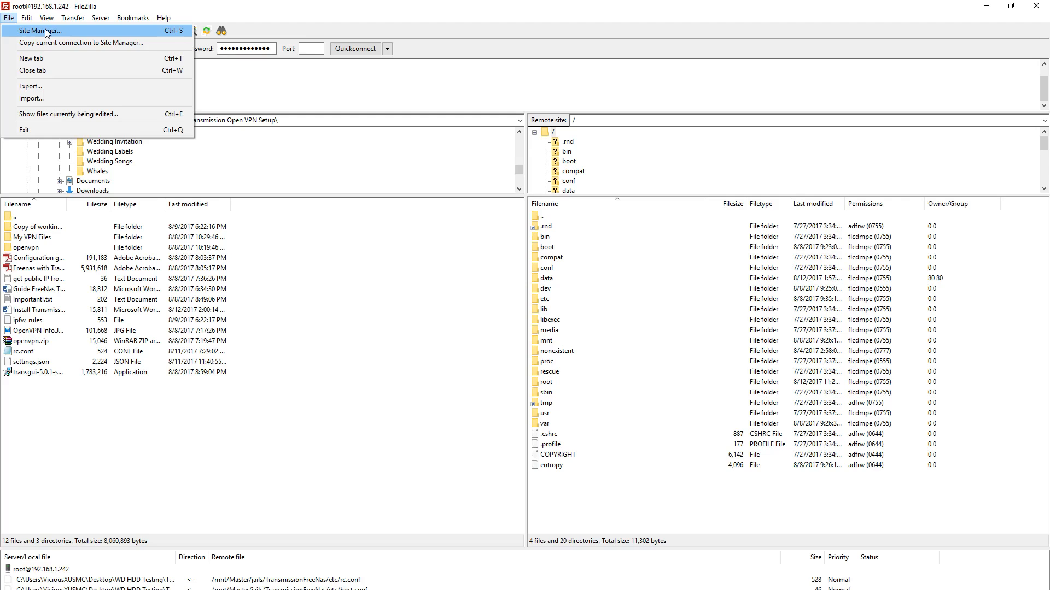
{"action": "mouse_move", "coordinate": [296, 20]}
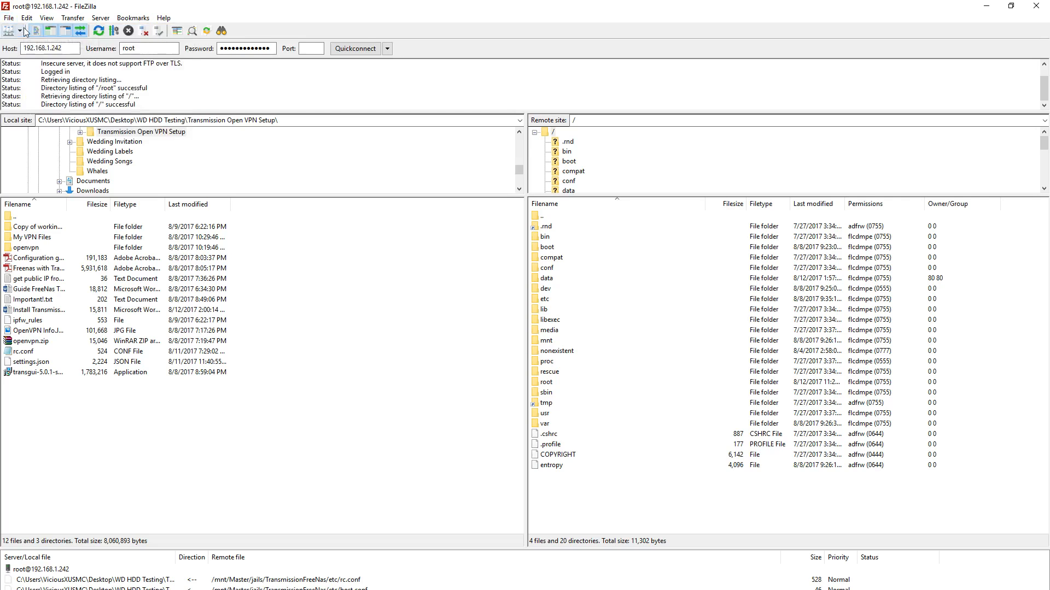
{"action": "left_click", "coordinate": [21, 30]}
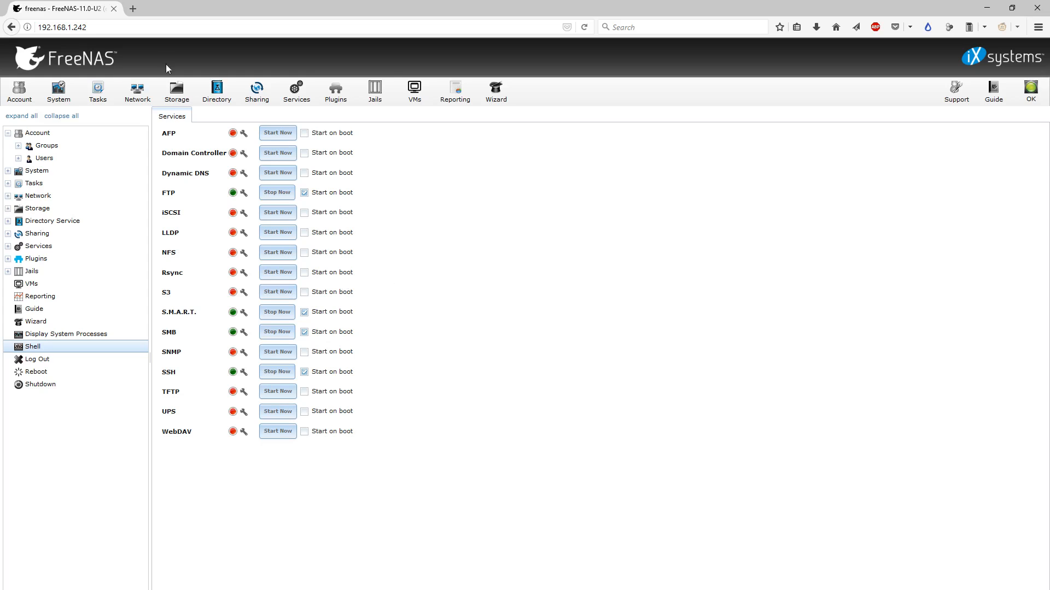
View the TransmissionFreeNas jail's shell from the Jails list, close it and minimize Firefox
{"action": "left_click", "coordinate": [374, 92]}
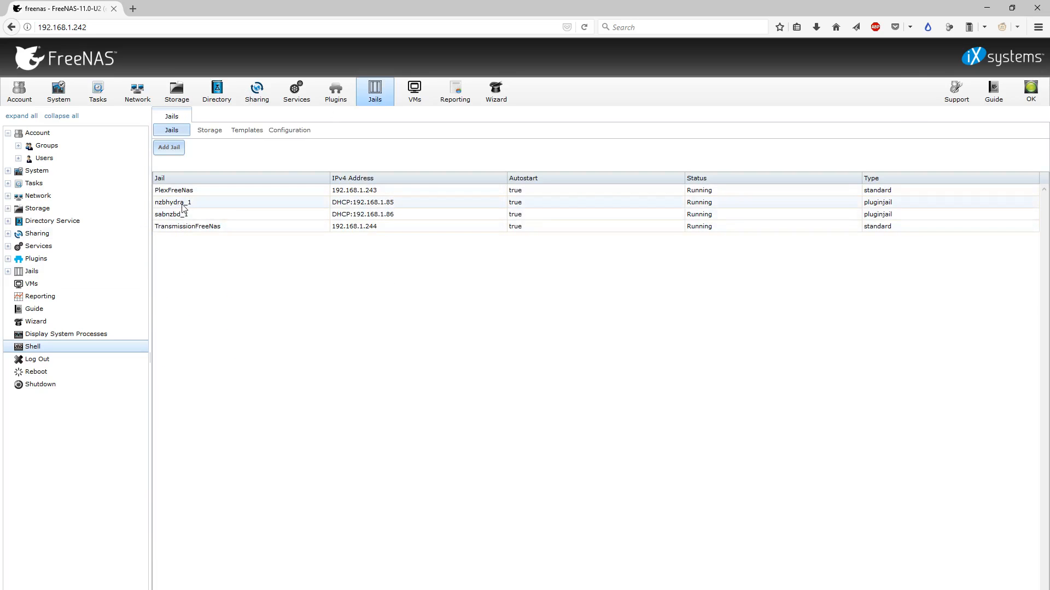
{"action": "mouse_move", "coordinate": [272, 255]}
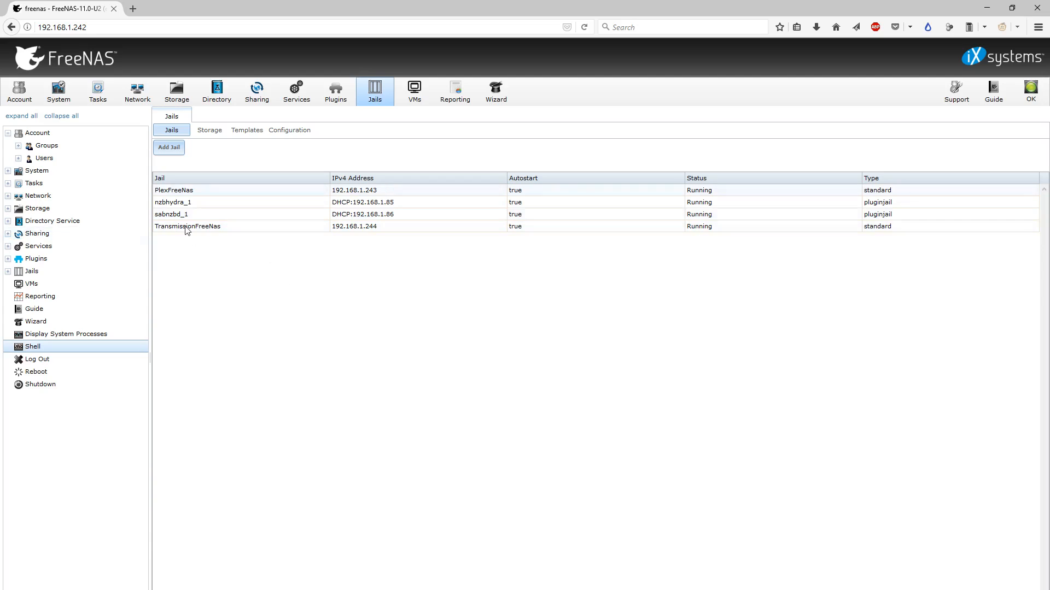
{"action": "left_click", "coordinate": [187, 225]}
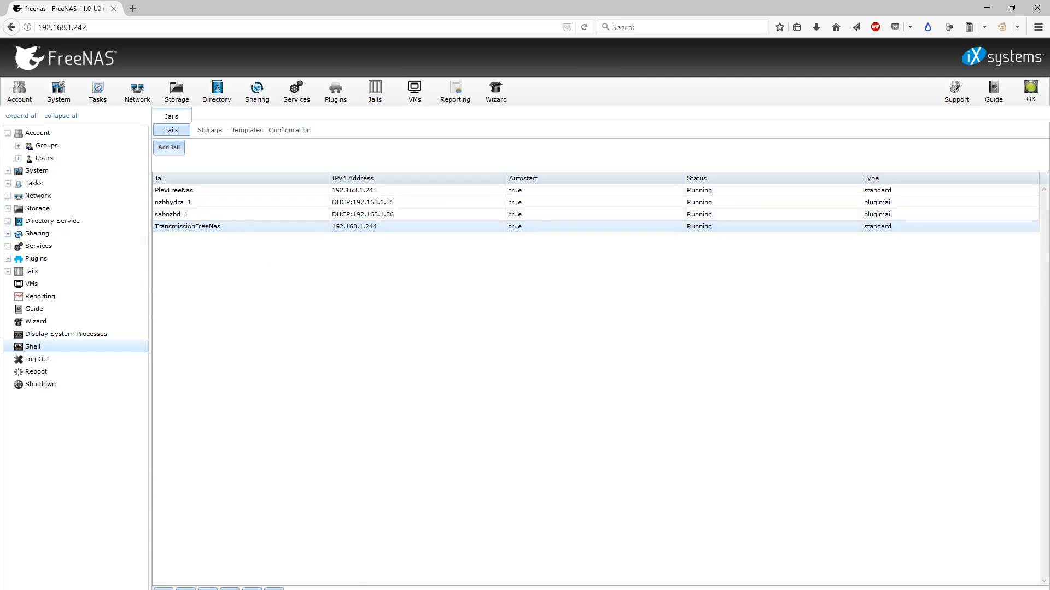
{"action": "mouse_move", "coordinate": [253, 588]}
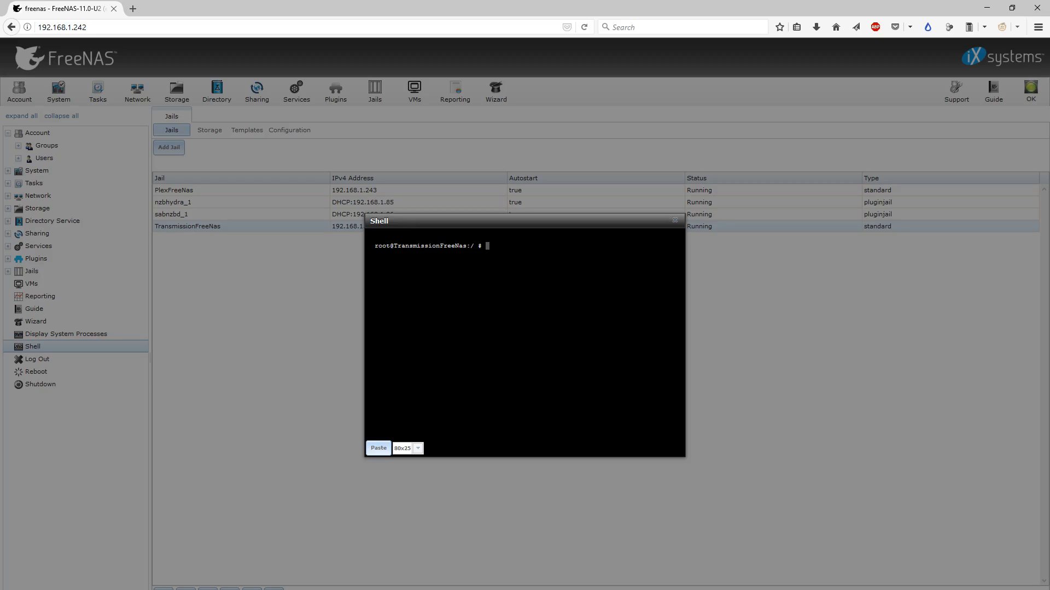
{"action": "left_click", "coordinate": [675, 220]}
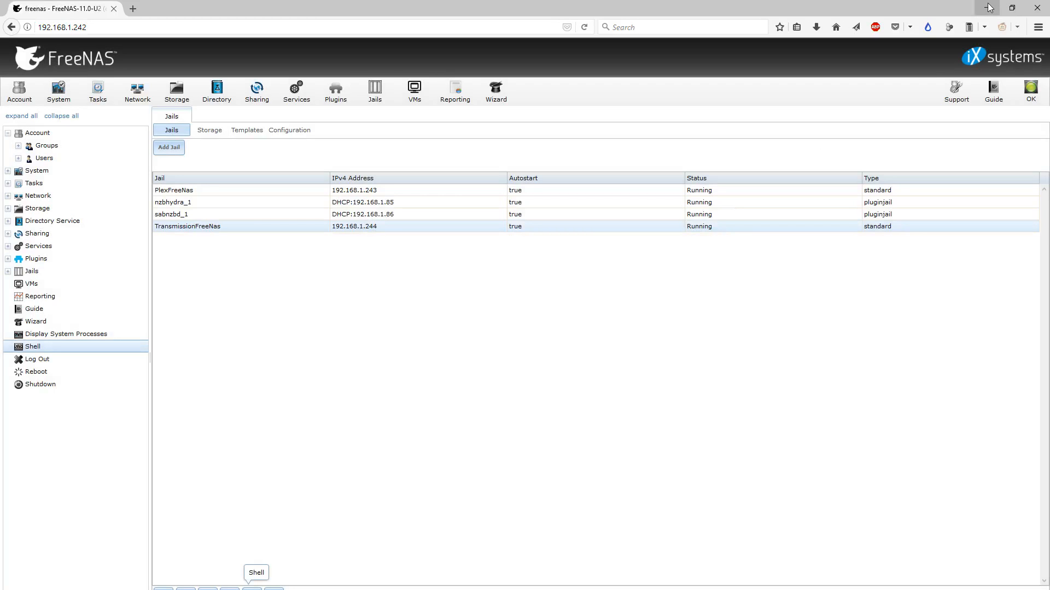
{"action": "left_click", "coordinate": [32, 347]}
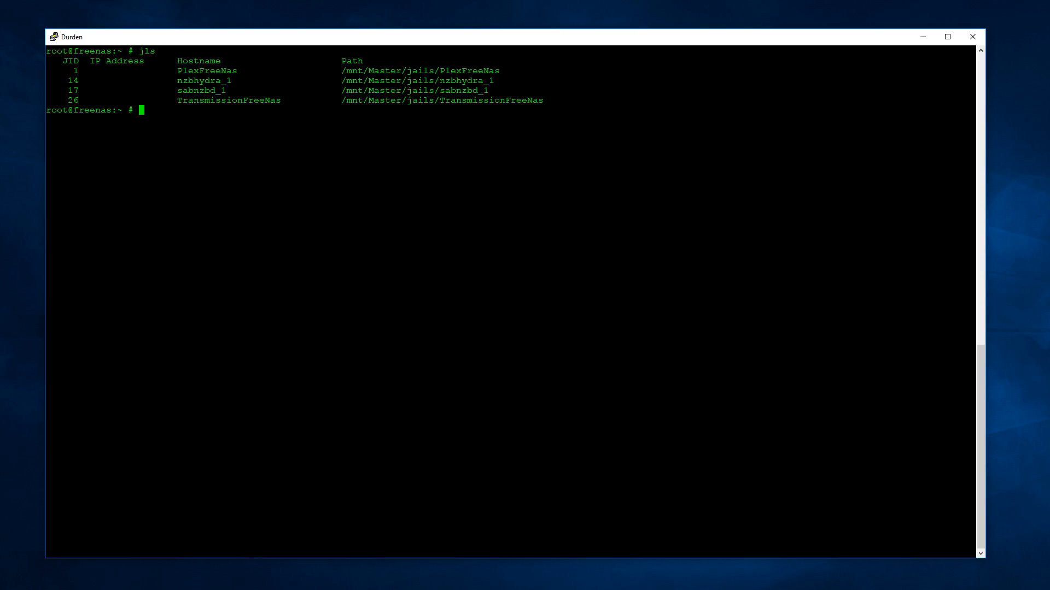
Enter the TransmissionFreeNas jail with jexec 26 tcsh and list its root directory with ls
{"action": "type", "text": "jexec"}
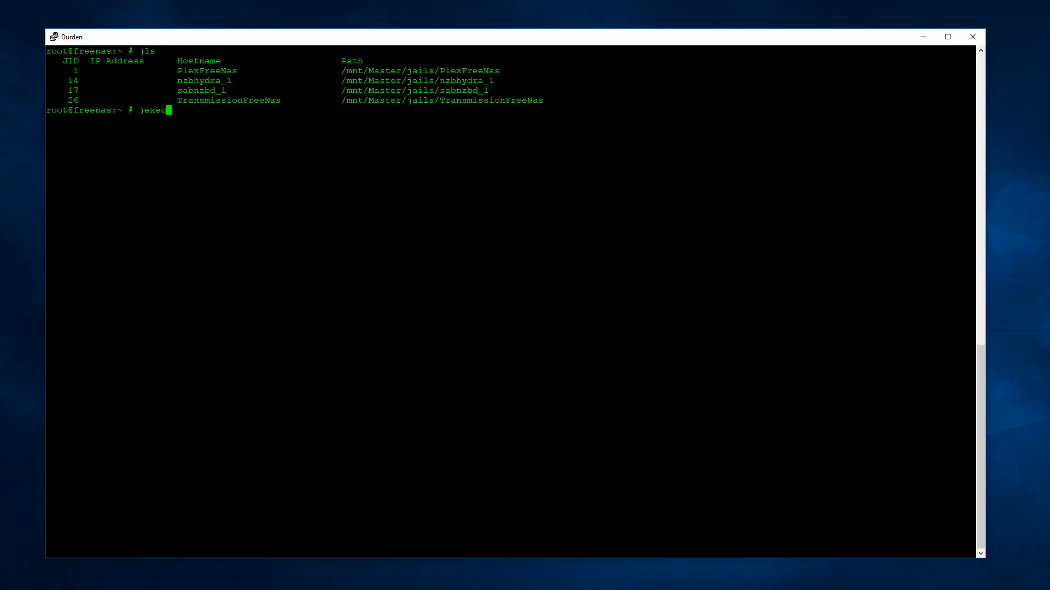
{"action": "type", "text": "26"}
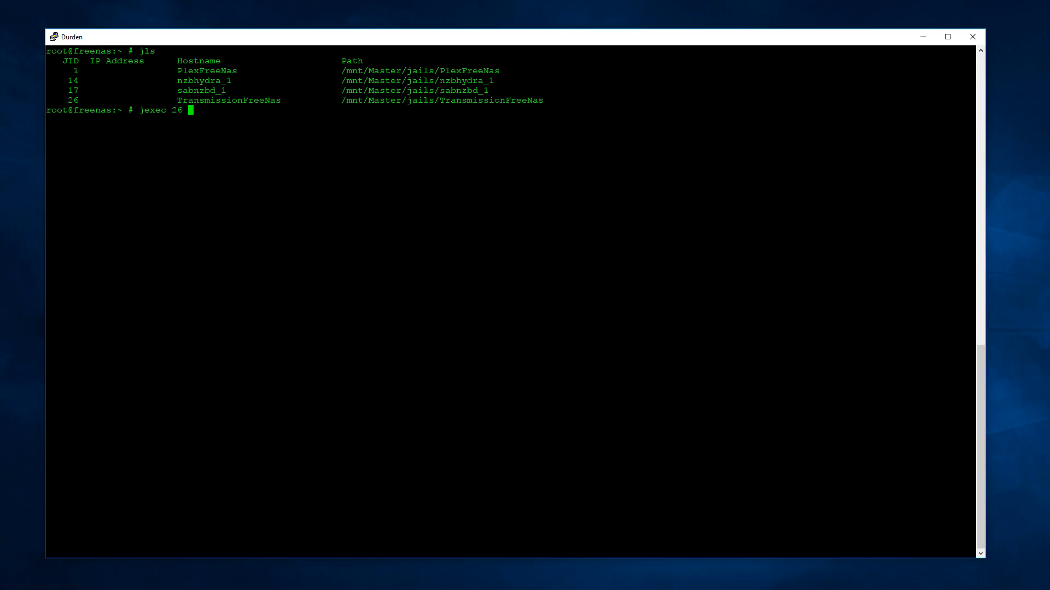
{"action": "type", "text": "tcsh"}
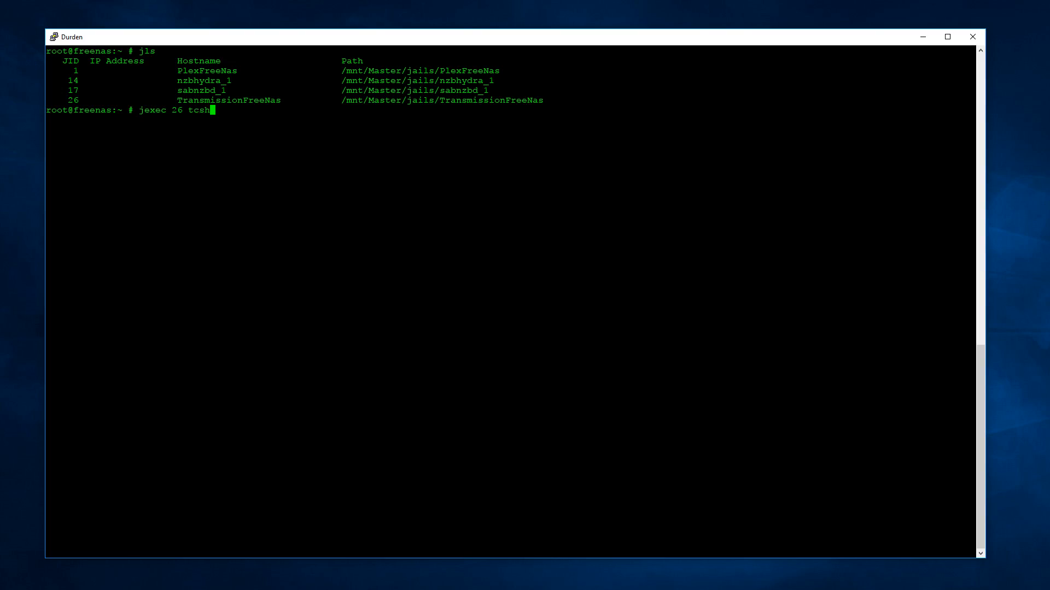
{"action": "key", "text": "Return"}
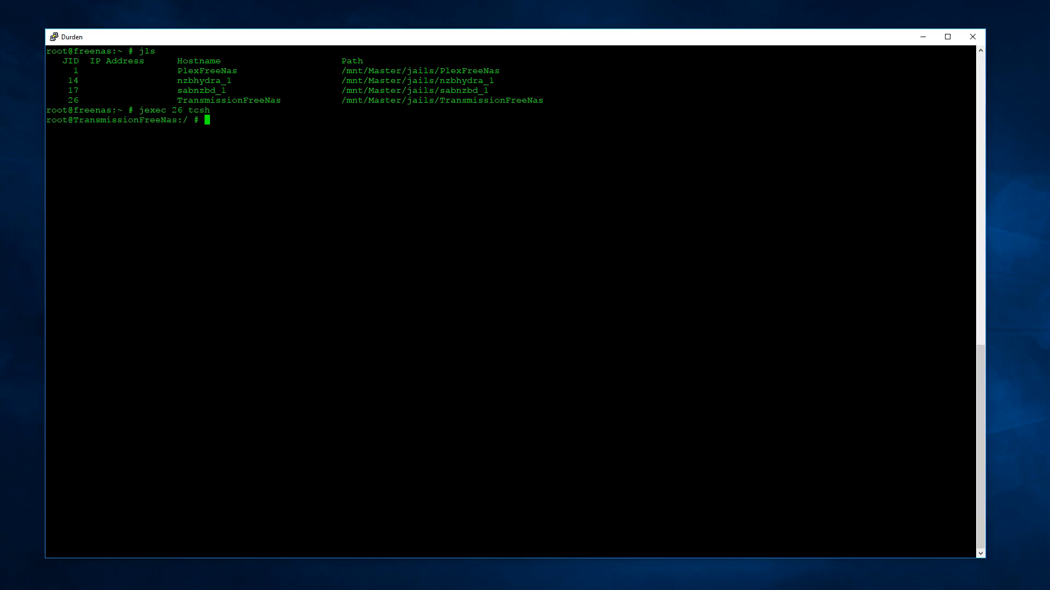
{"action": "type", "text": "ls"}
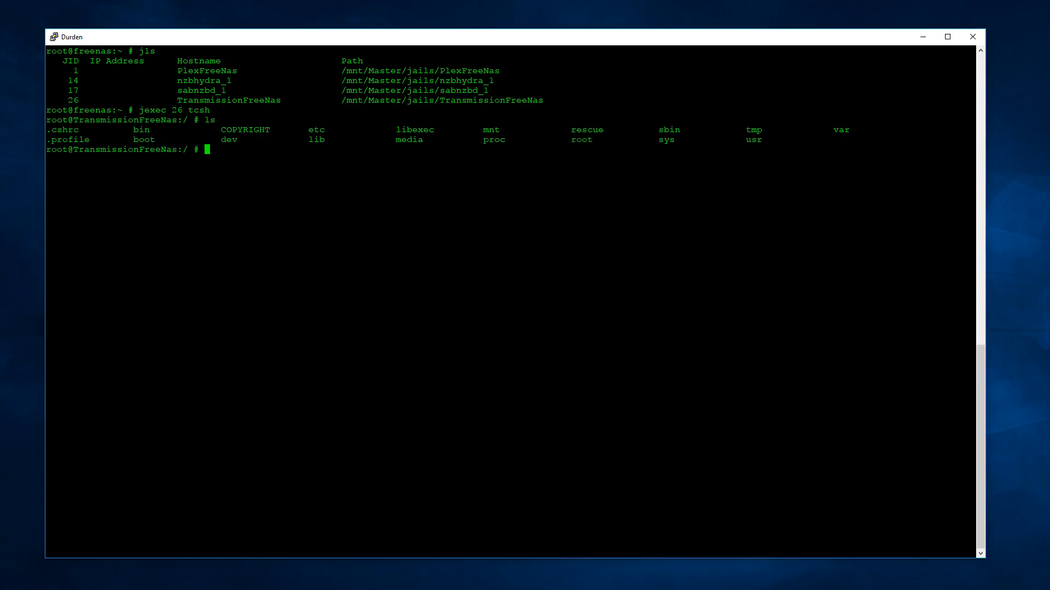